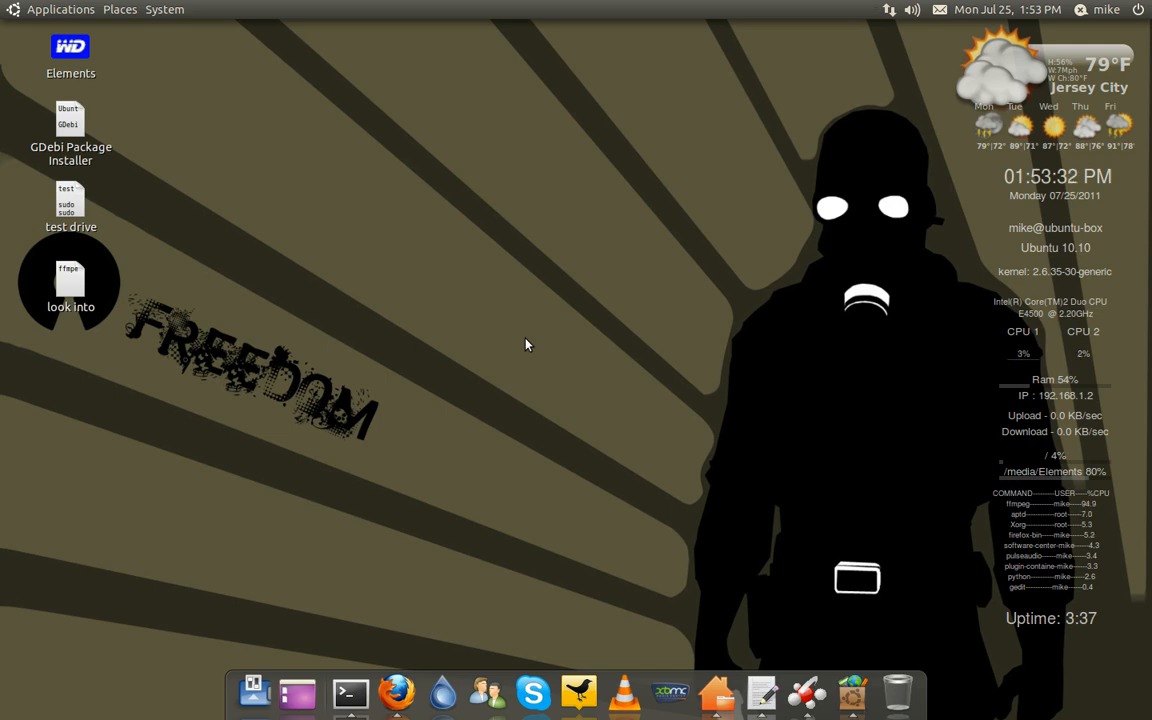
pyautogui.moveTo(484, 384)
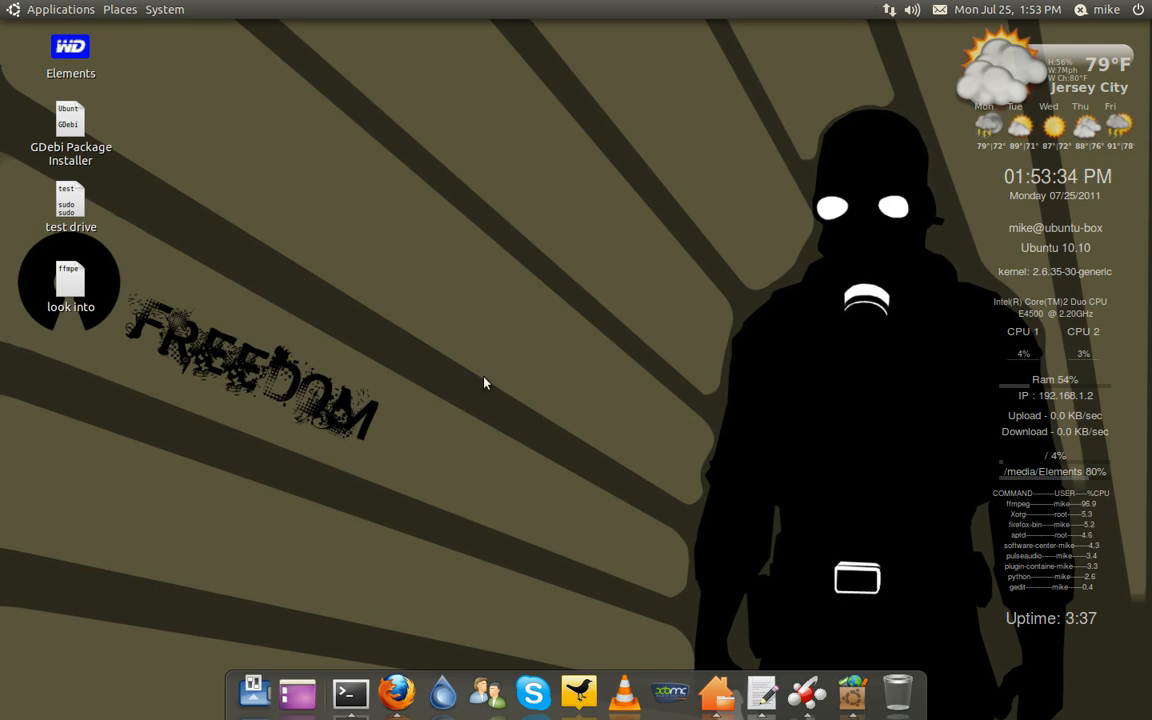
pyautogui.moveTo(604, 316)
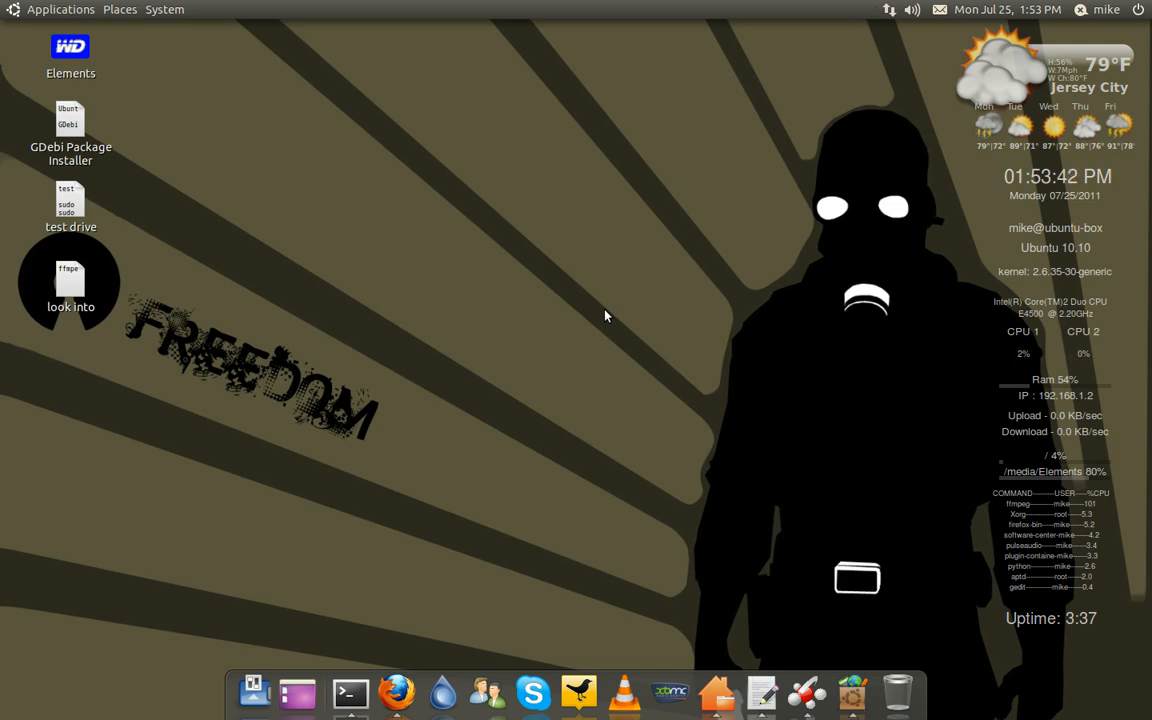
pyautogui.moveTo(604, 250)
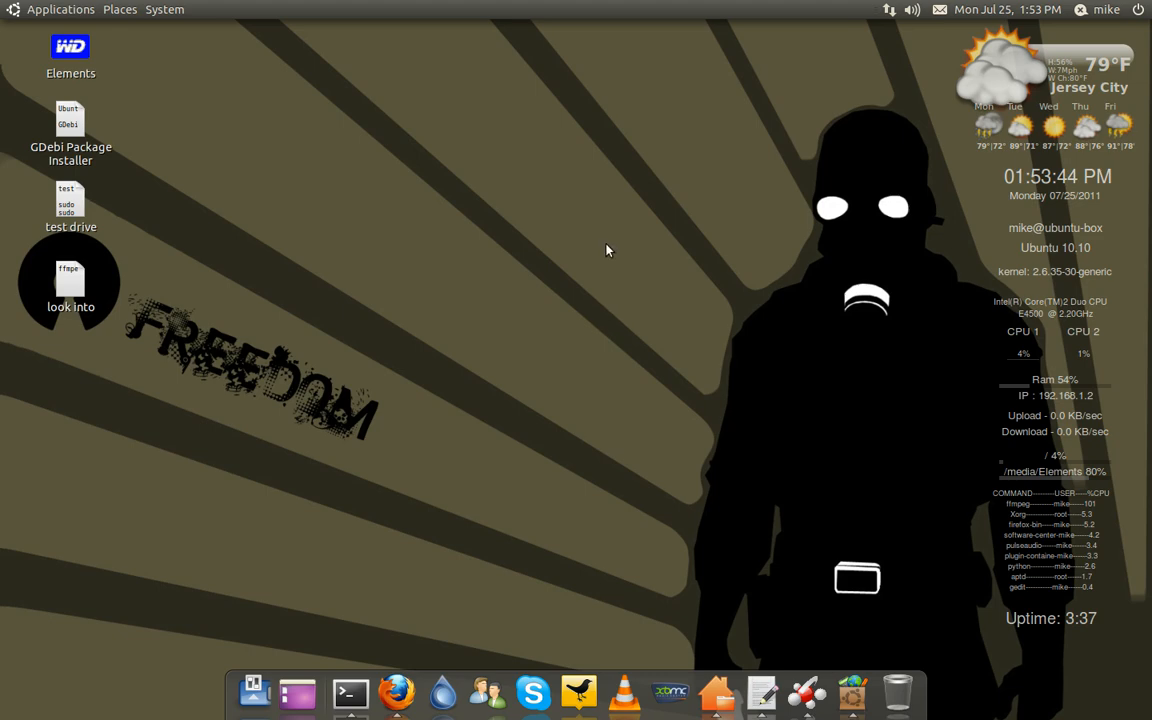
pyautogui.moveTo(600, 312)
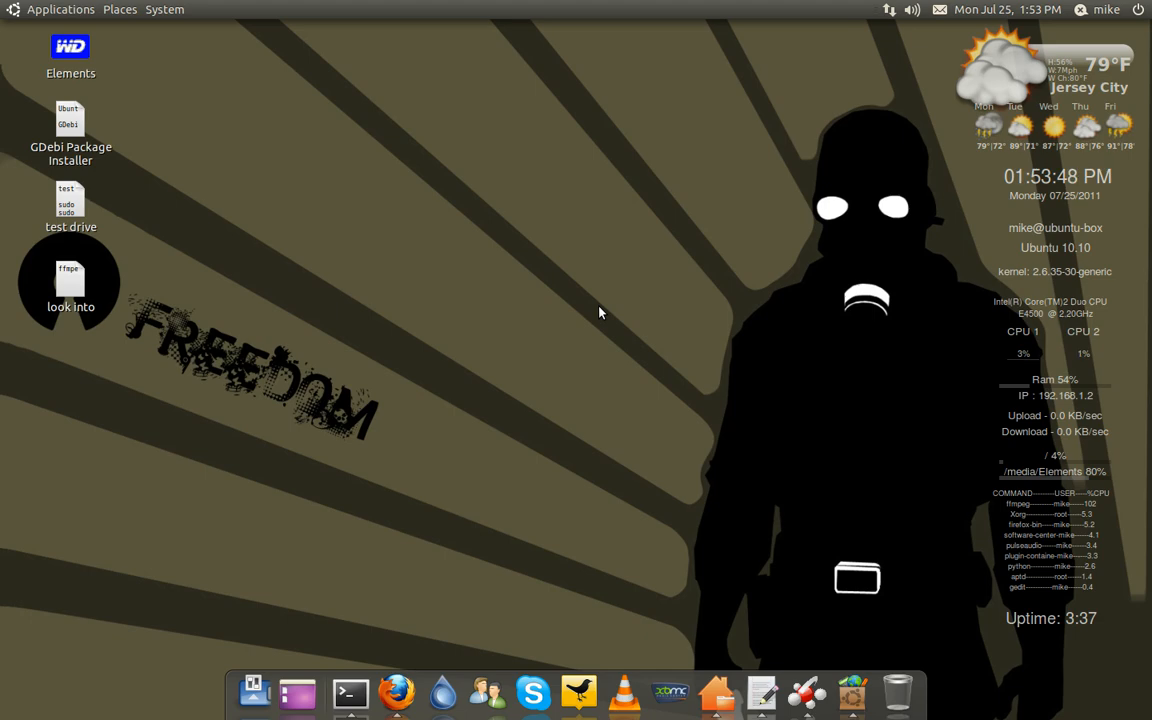
pyautogui.moveTo(570, 328)
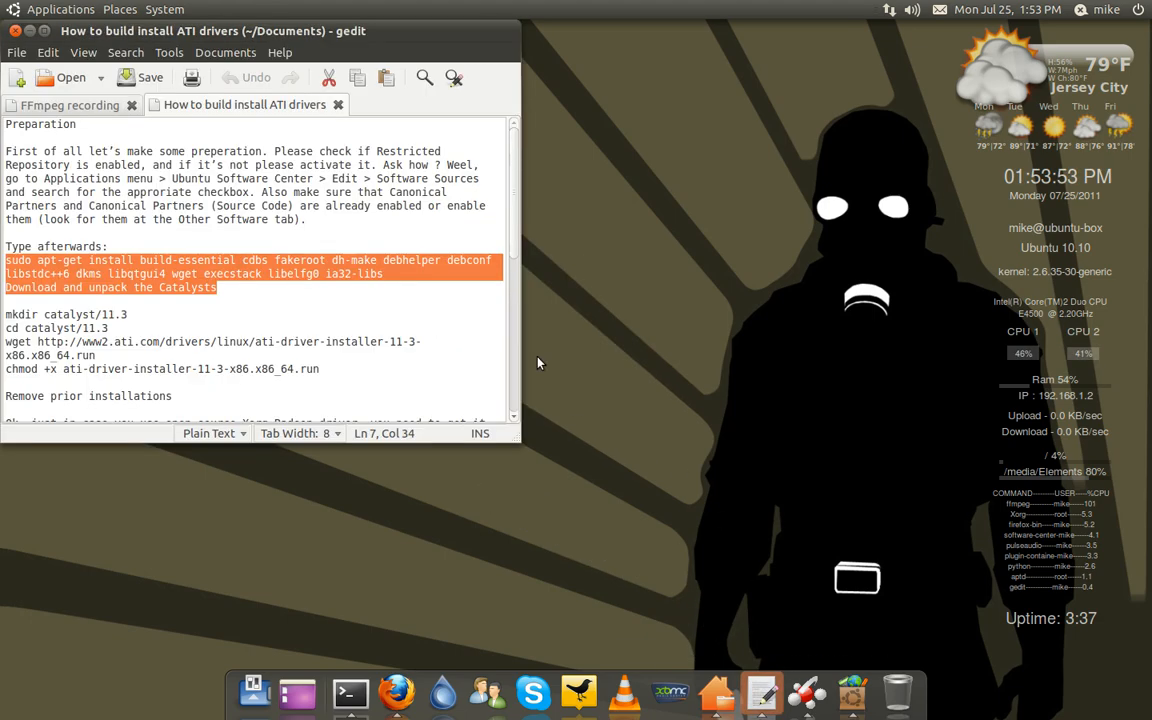
pyautogui.click(240, 184)
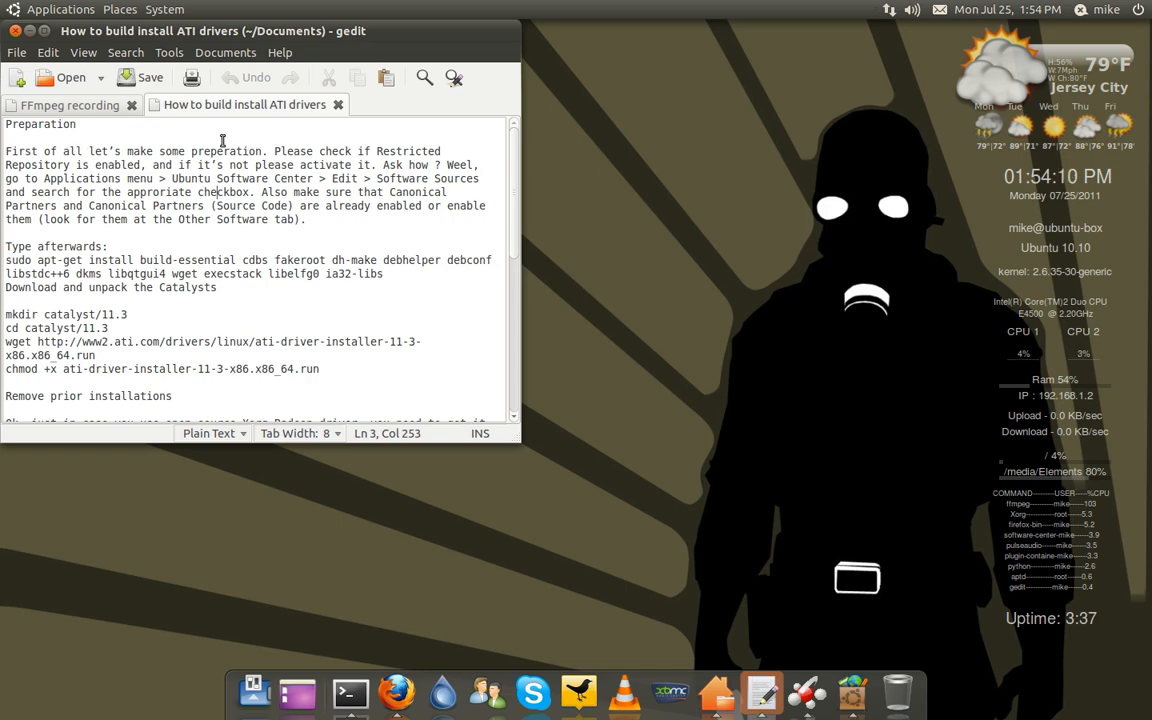
pyautogui.scroll(-3)
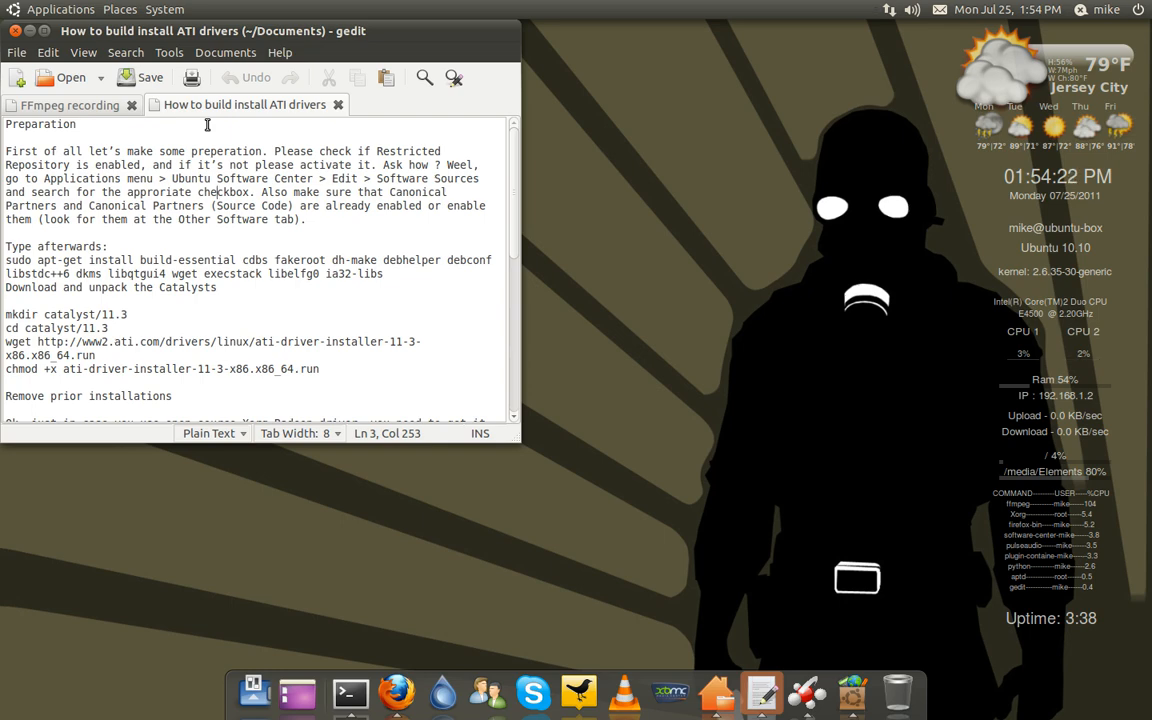
# Browse the System menu's preferences and administration options.
pyautogui.click(164, 8)
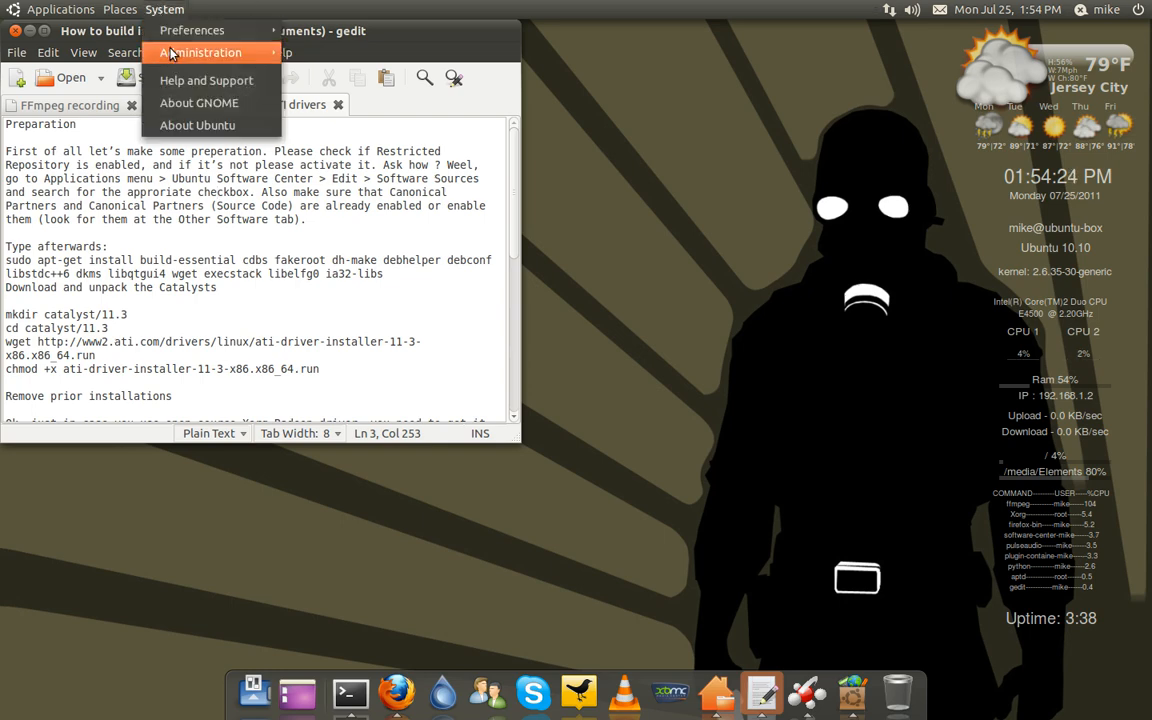
pyautogui.moveTo(200, 52)
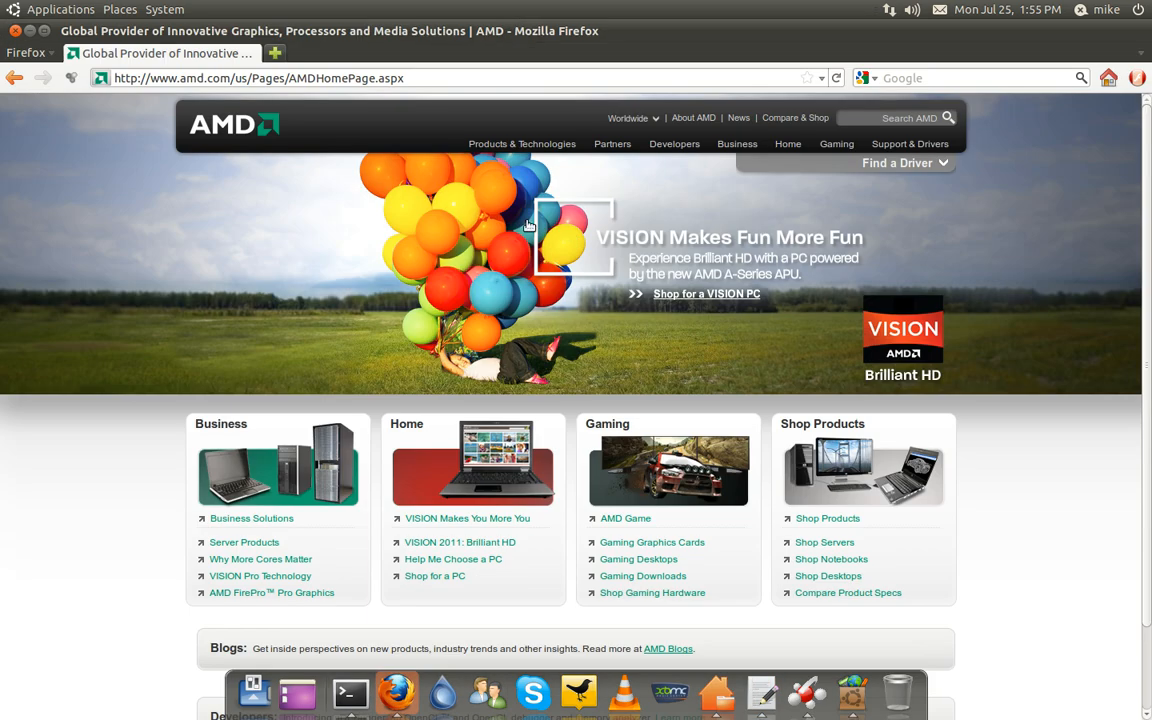
# On AMD Support & Drivers, choose Desktop Graphics and the Radeon HD Series product line.
pyautogui.click(908, 144)
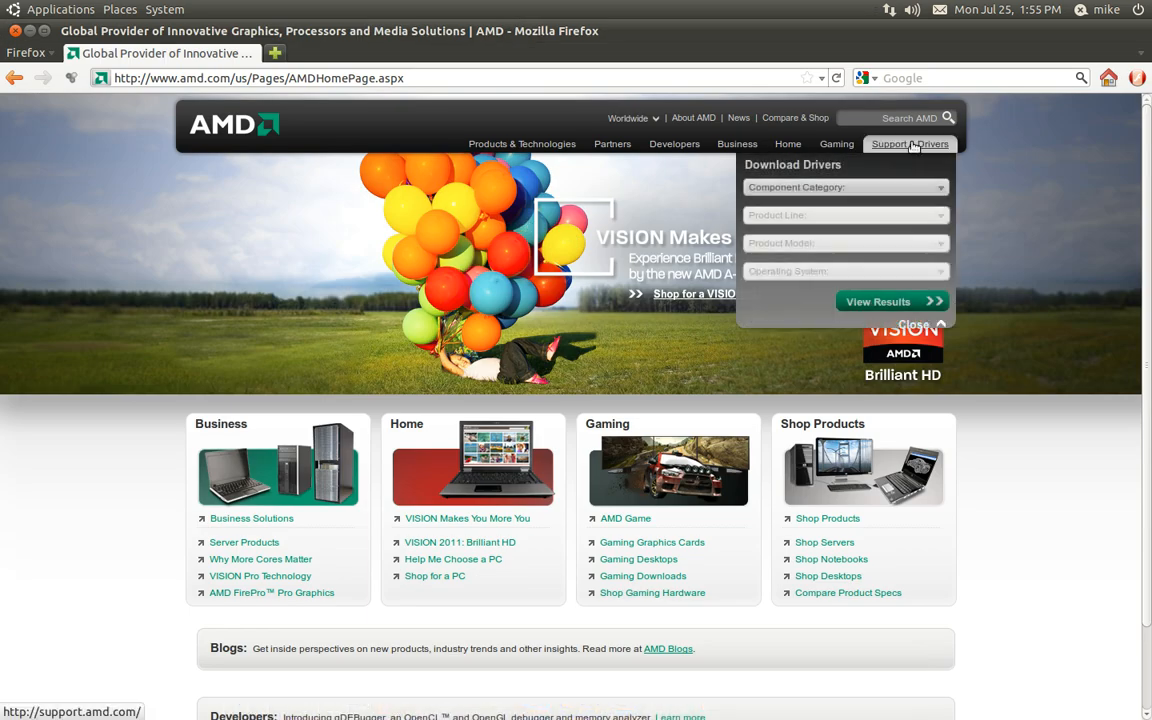
pyautogui.click(908, 144)
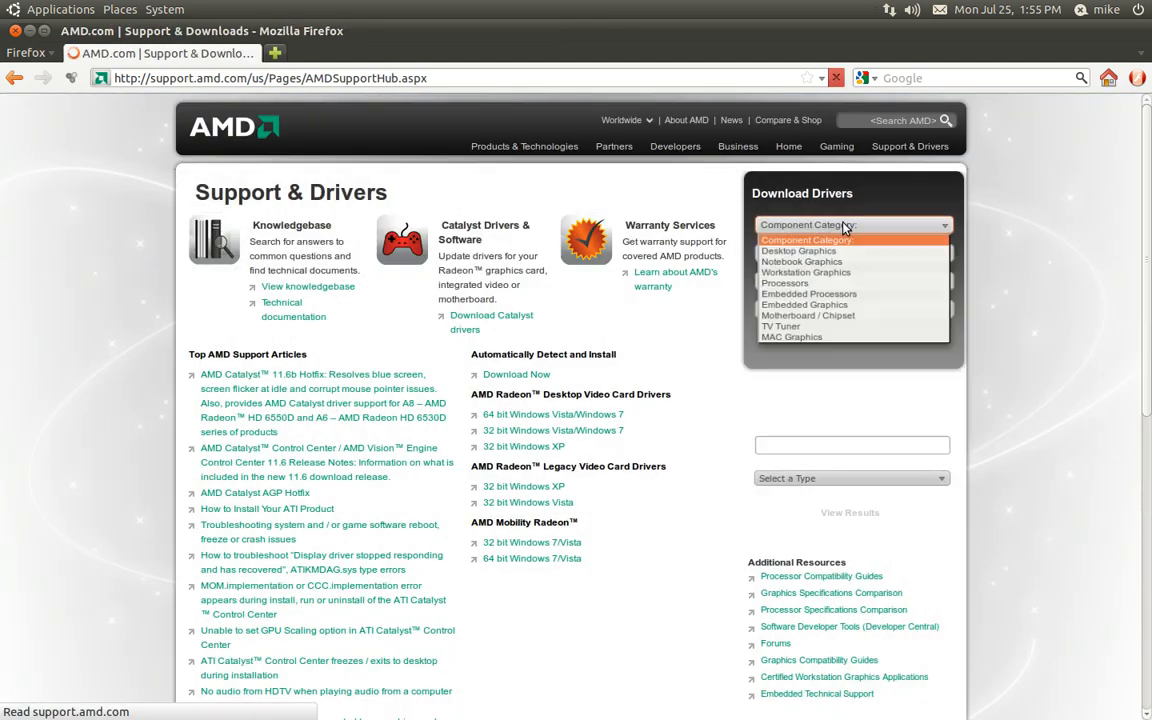
pyautogui.click(798, 252)
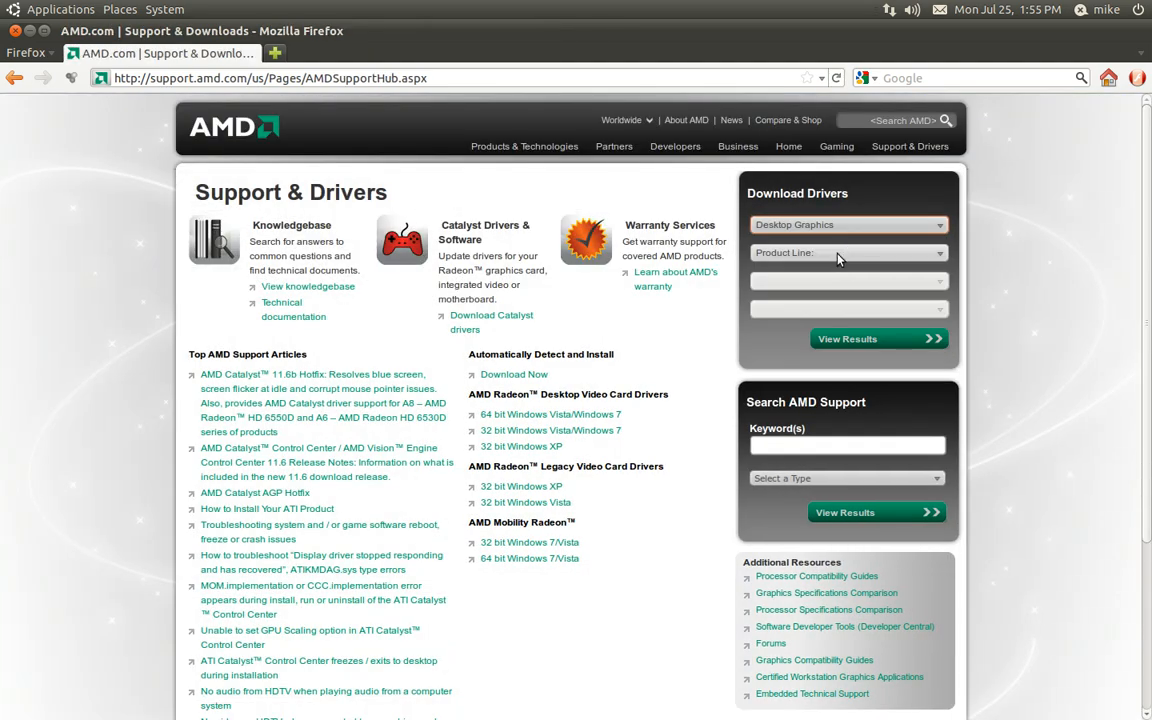
pyautogui.click(848, 252)
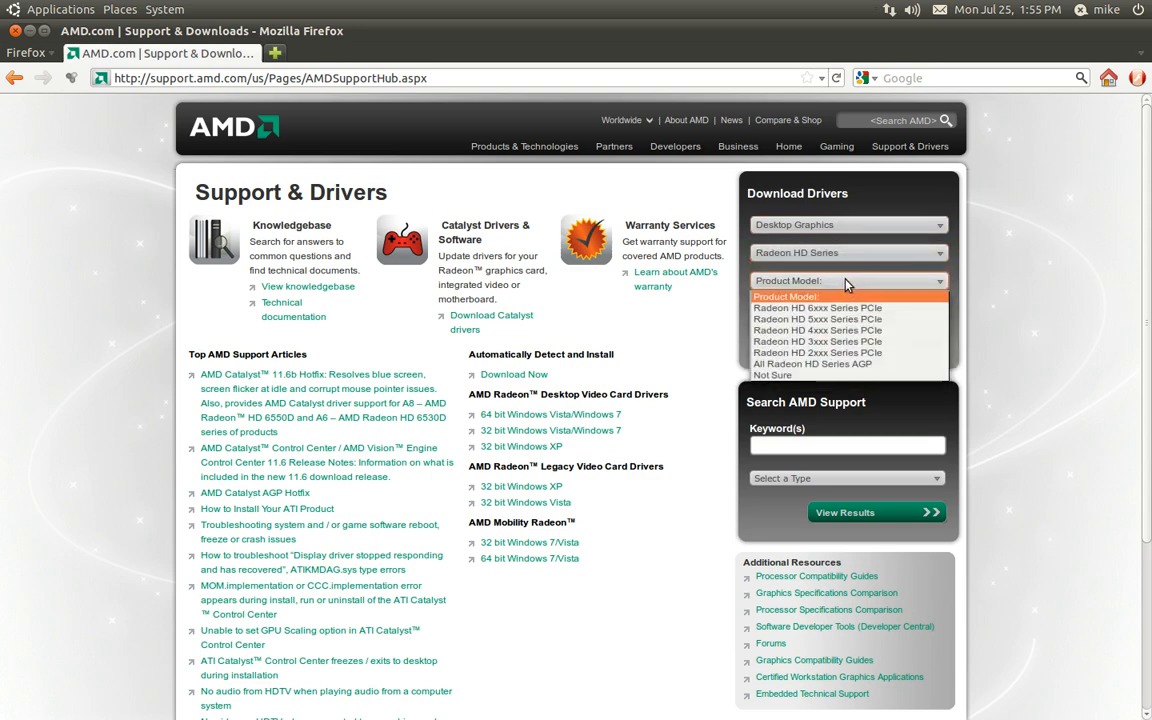
pyautogui.moveTo(816, 352)
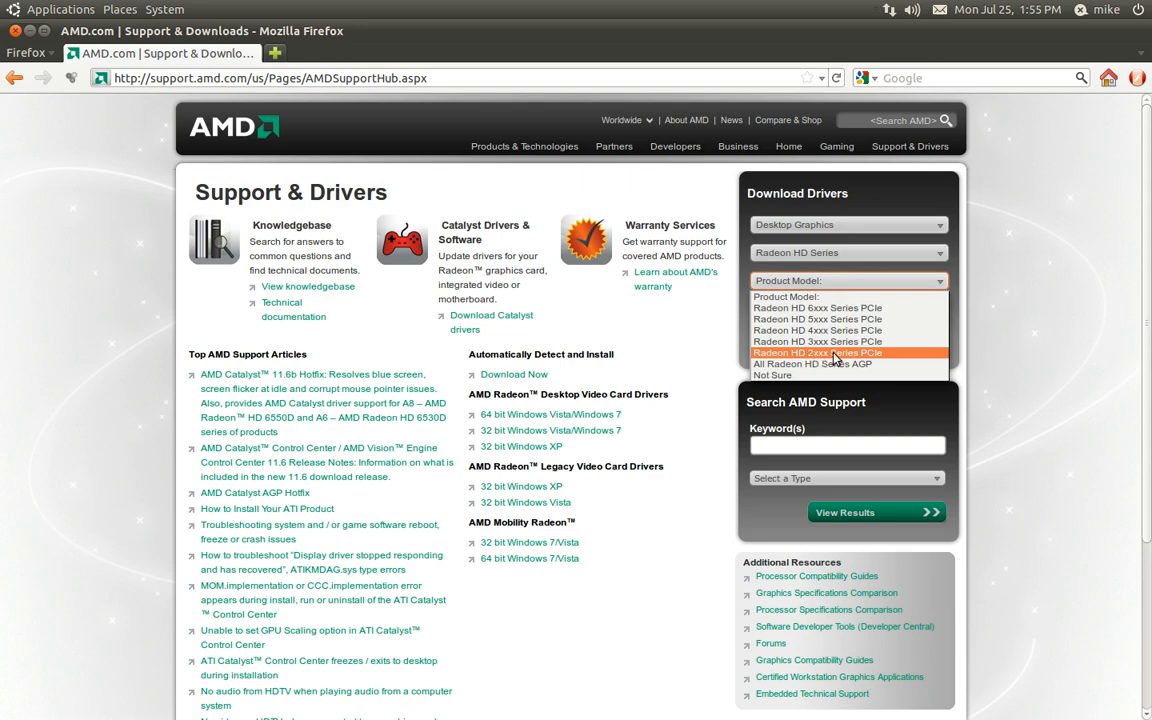
# Choose the Radeon HD 2xxx Series PCIe model and Linux x86_64 as the operating system.
pyautogui.click(816, 352)
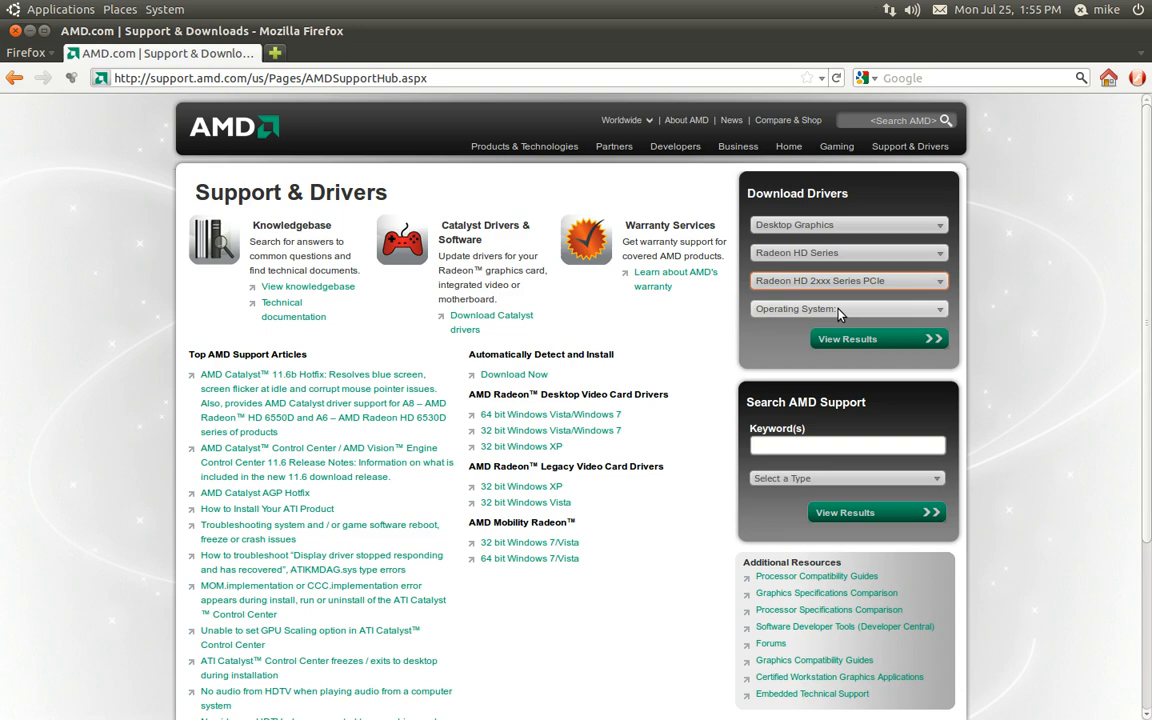
pyautogui.click(844, 308)
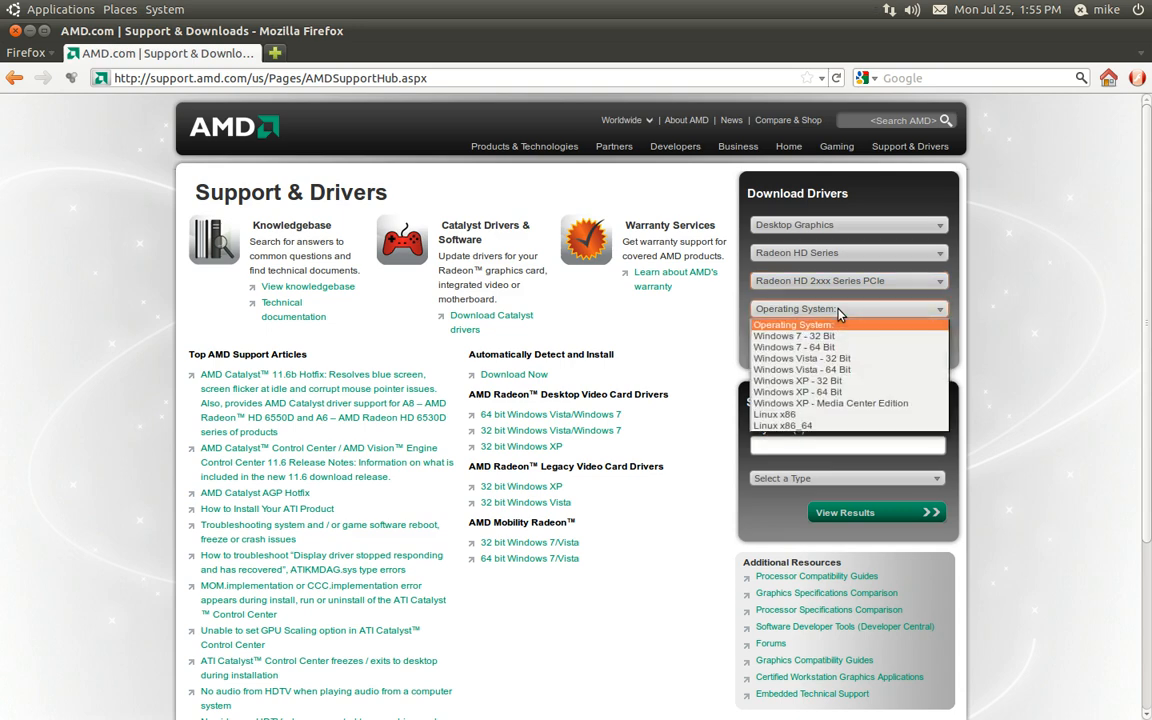
pyautogui.moveTo(788, 424)
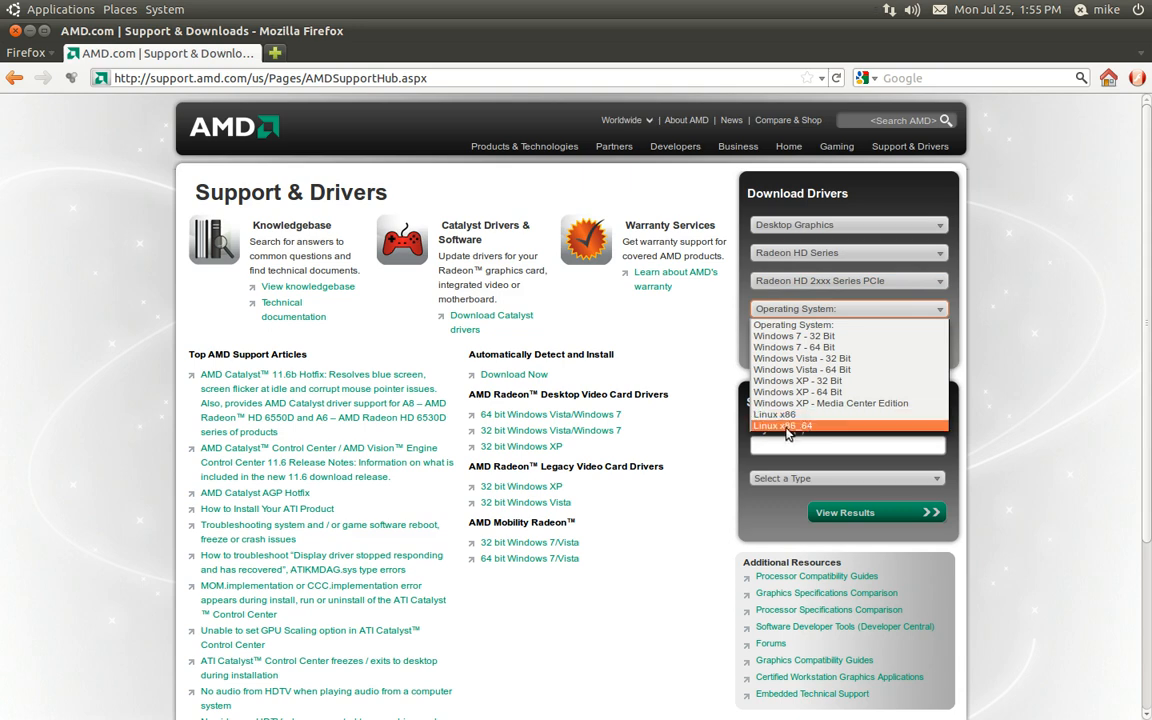
pyautogui.click(782, 424)
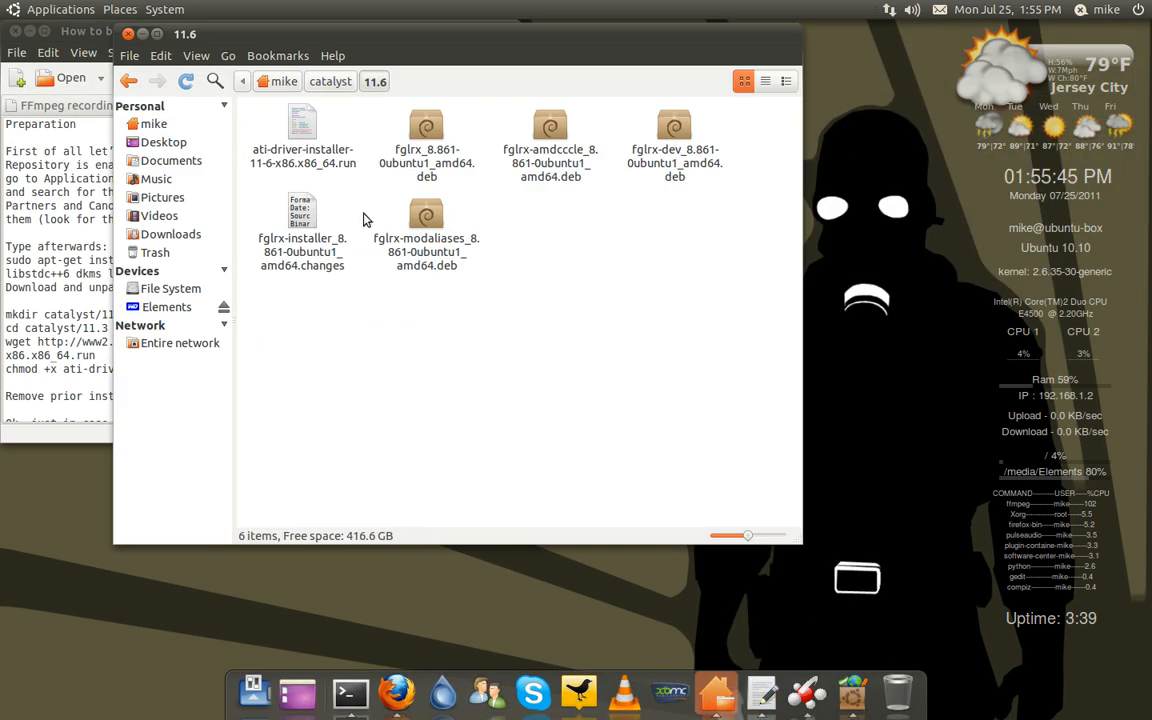
# Select the ati-driver-installer-11-6-x86.x86_64.run file in the catalyst 11.6 folder.
pyautogui.click(302, 136)
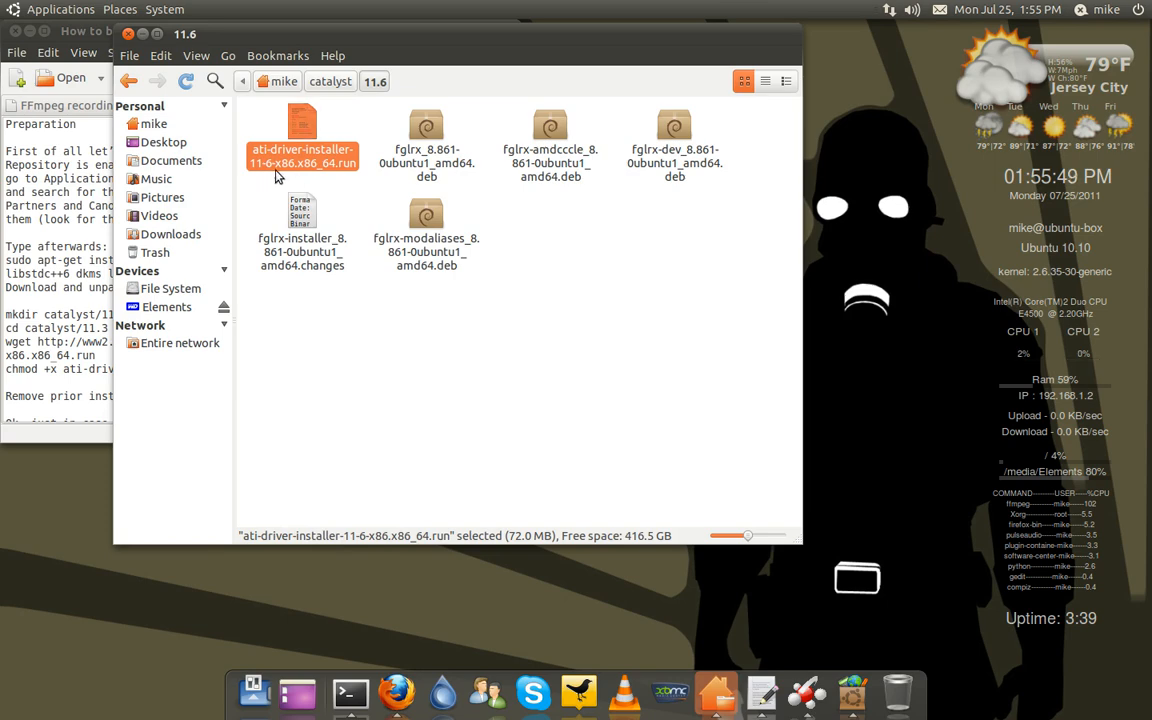
pyautogui.moveTo(332, 176)
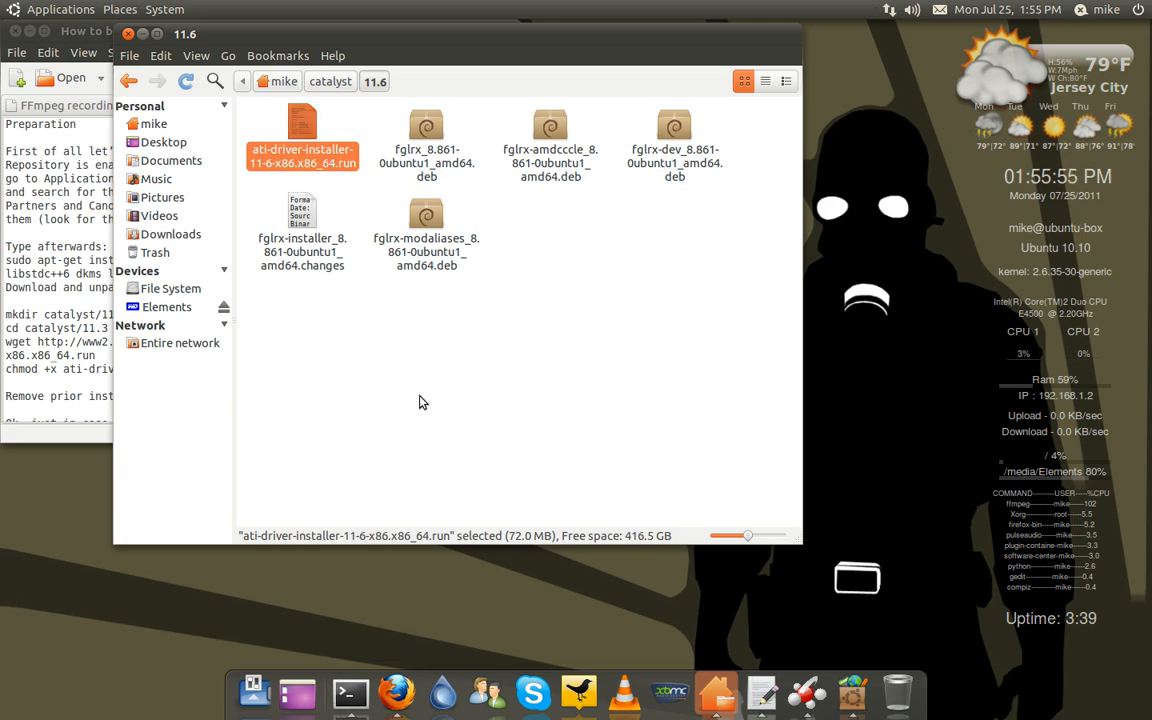
pyautogui.moveTo(384, 418)
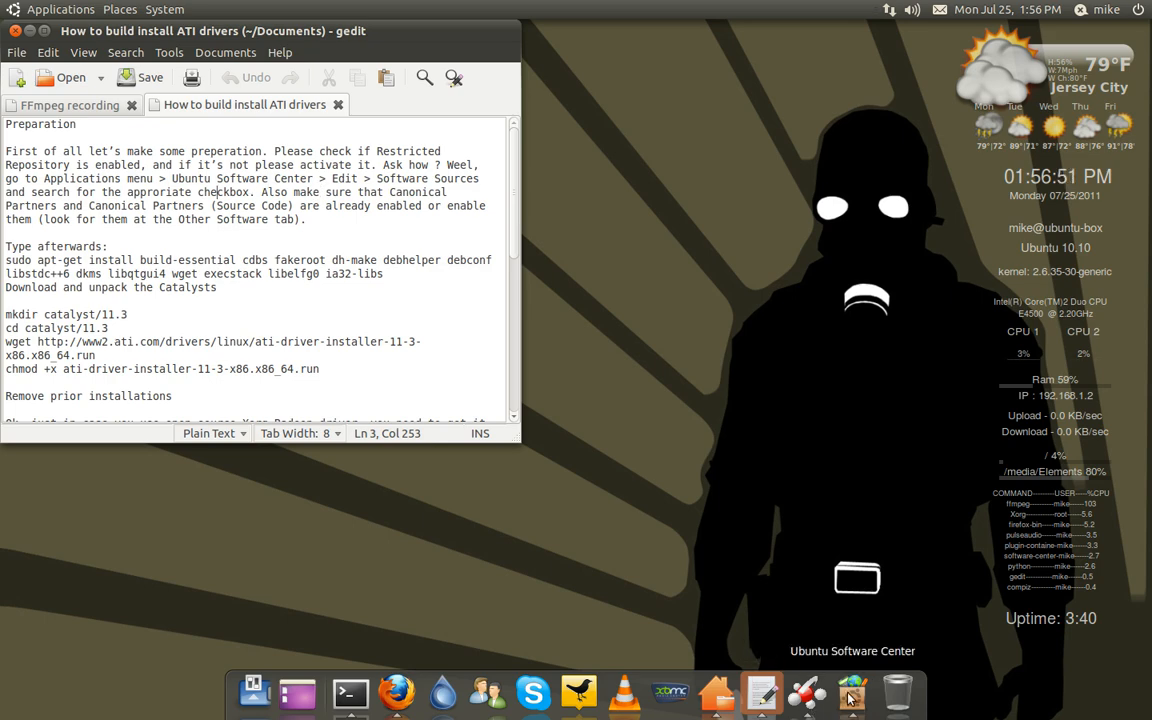
# Confirm the Canonical Partners (Source Code) entry is enabled in Software Sources and close the dialog.
pyautogui.click(852, 690)
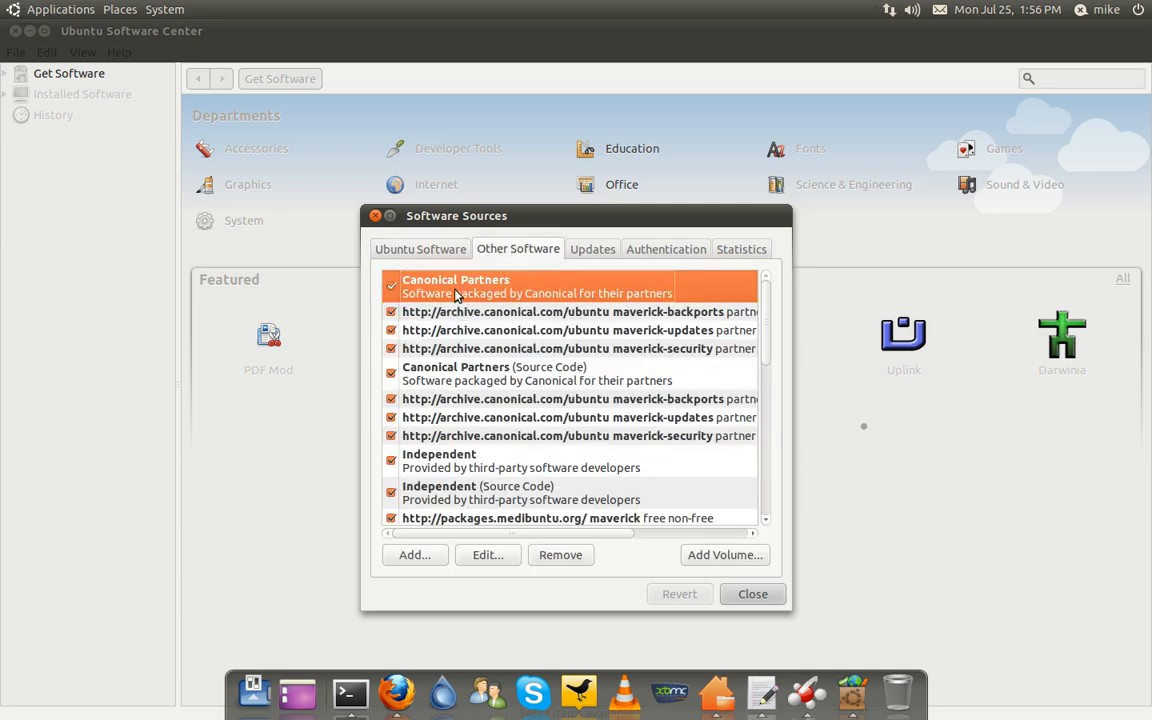
pyautogui.moveTo(508, 292)
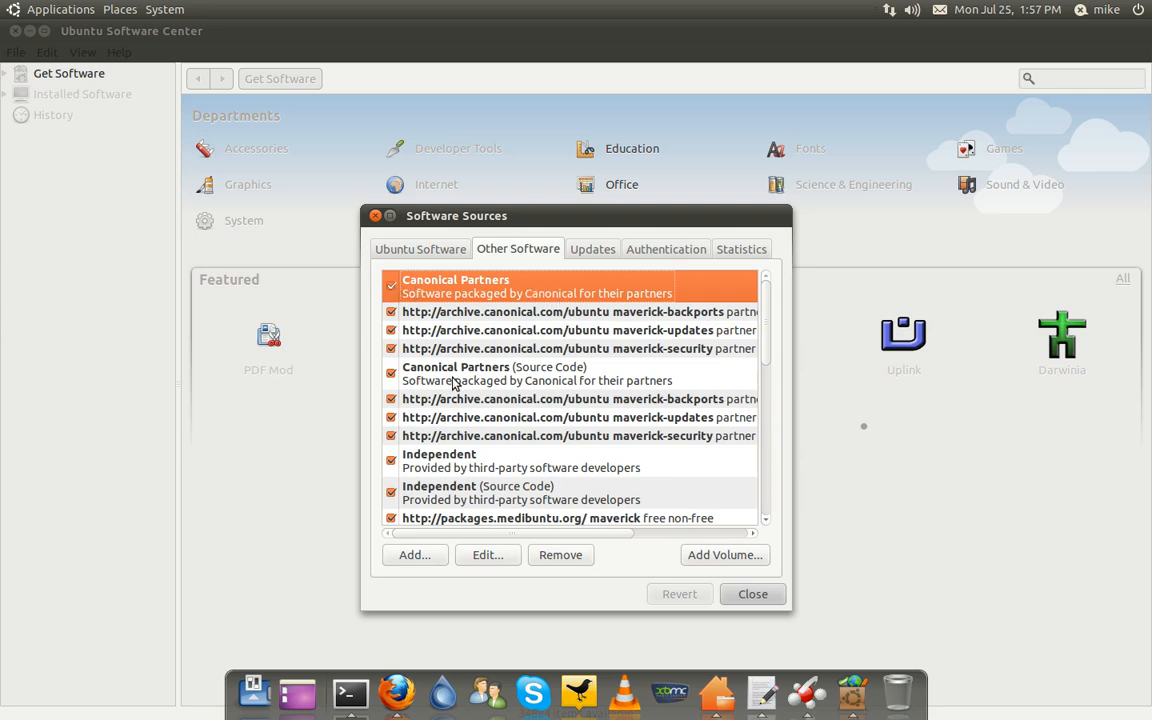
pyautogui.click(494, 374)
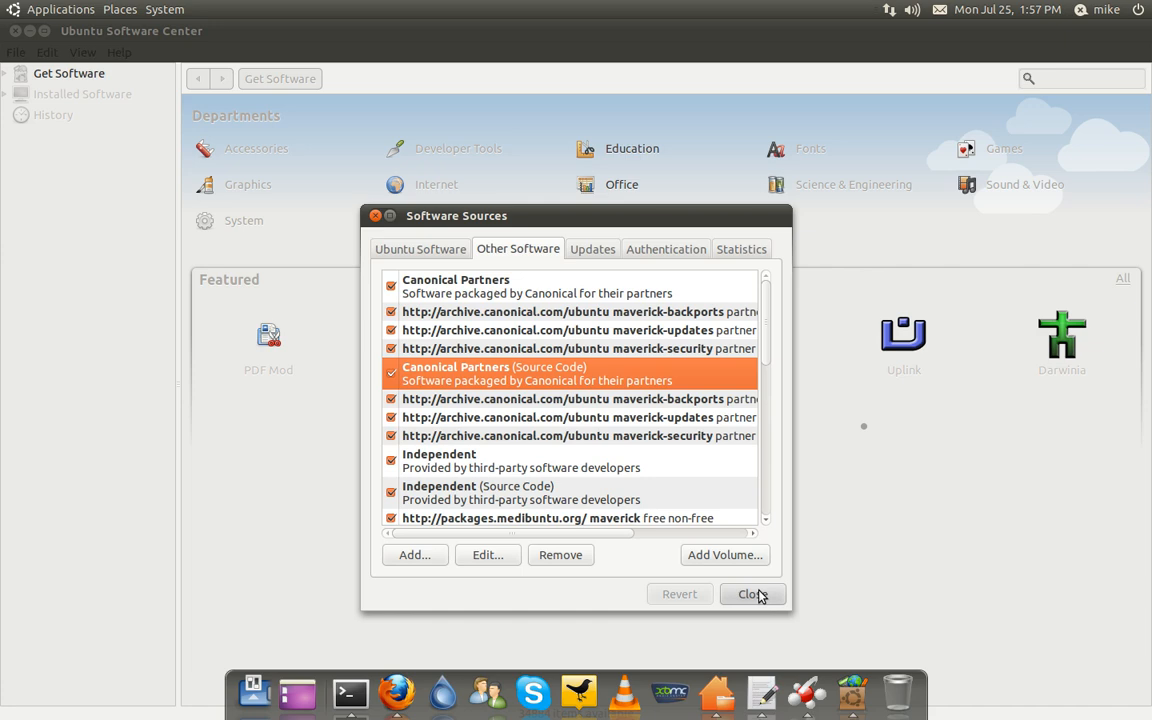
pyautogui.click(752, 594)
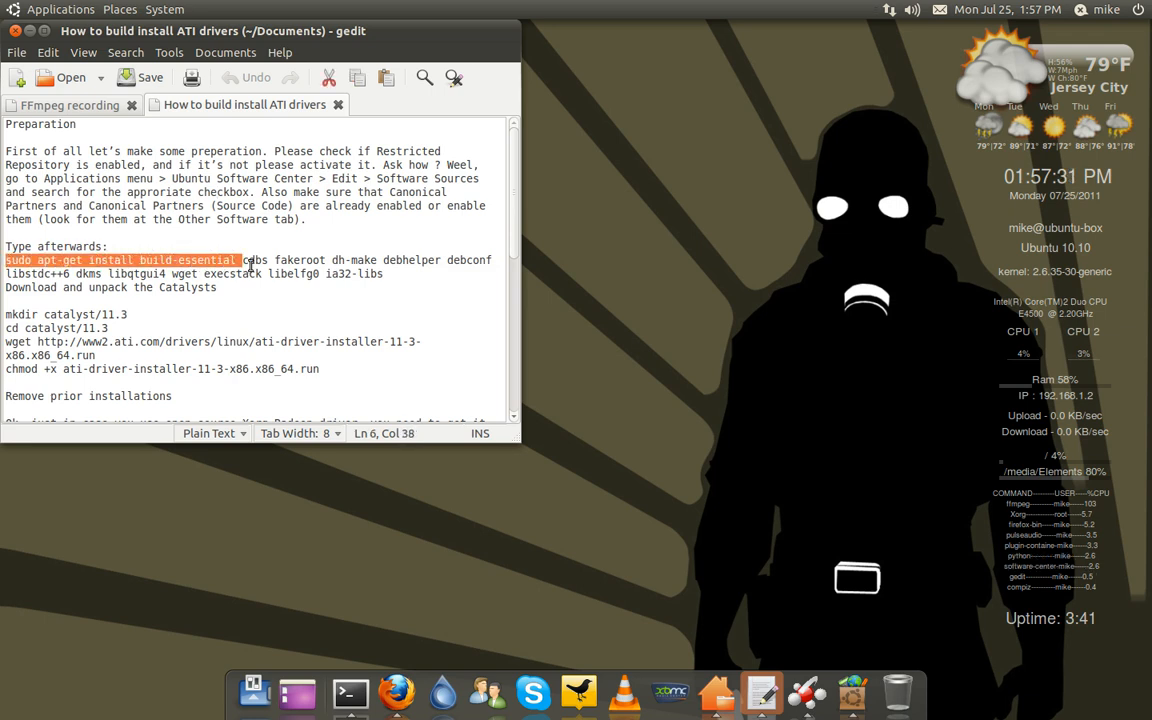
pyautogui.moveTo(240, 260); pyautogui.dragTo(382, 272)
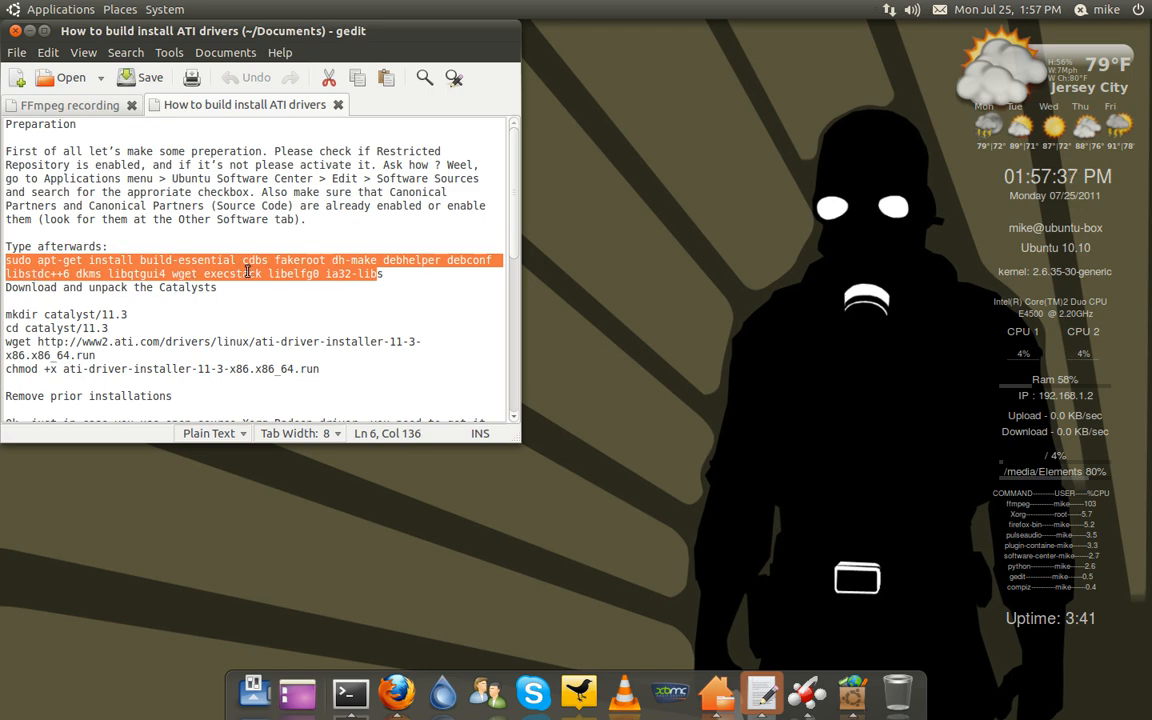
pyautogui.moveTo(142, 262)
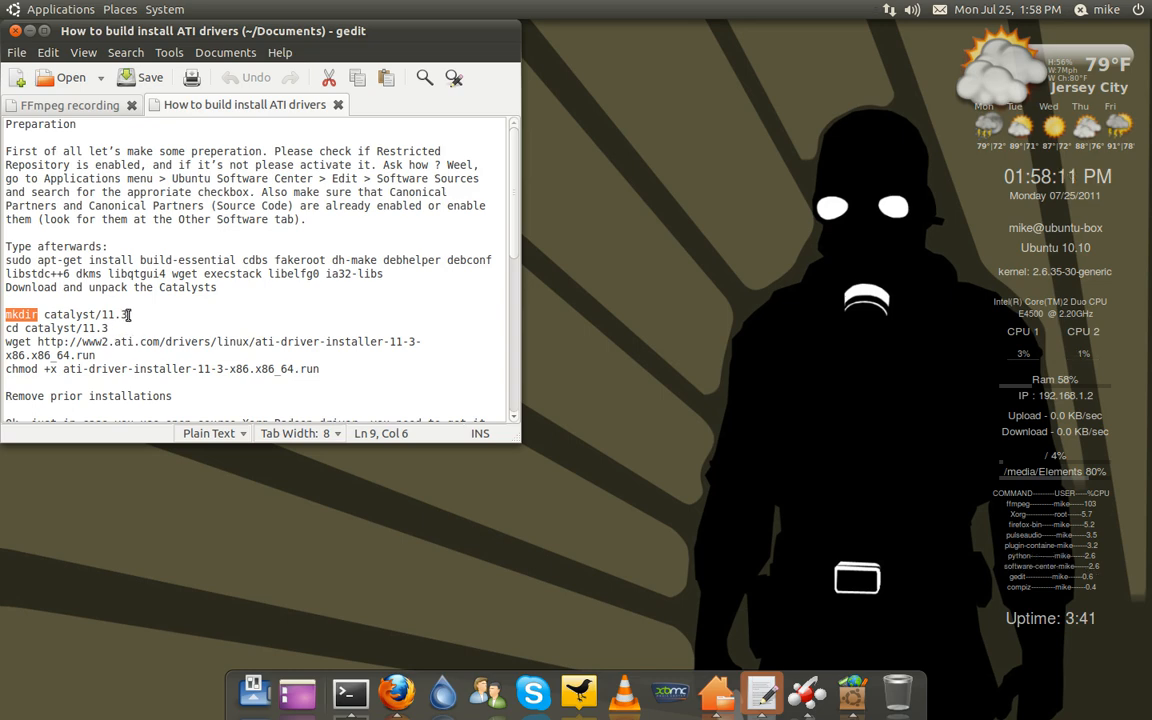
pyautogui.click(714, 692)
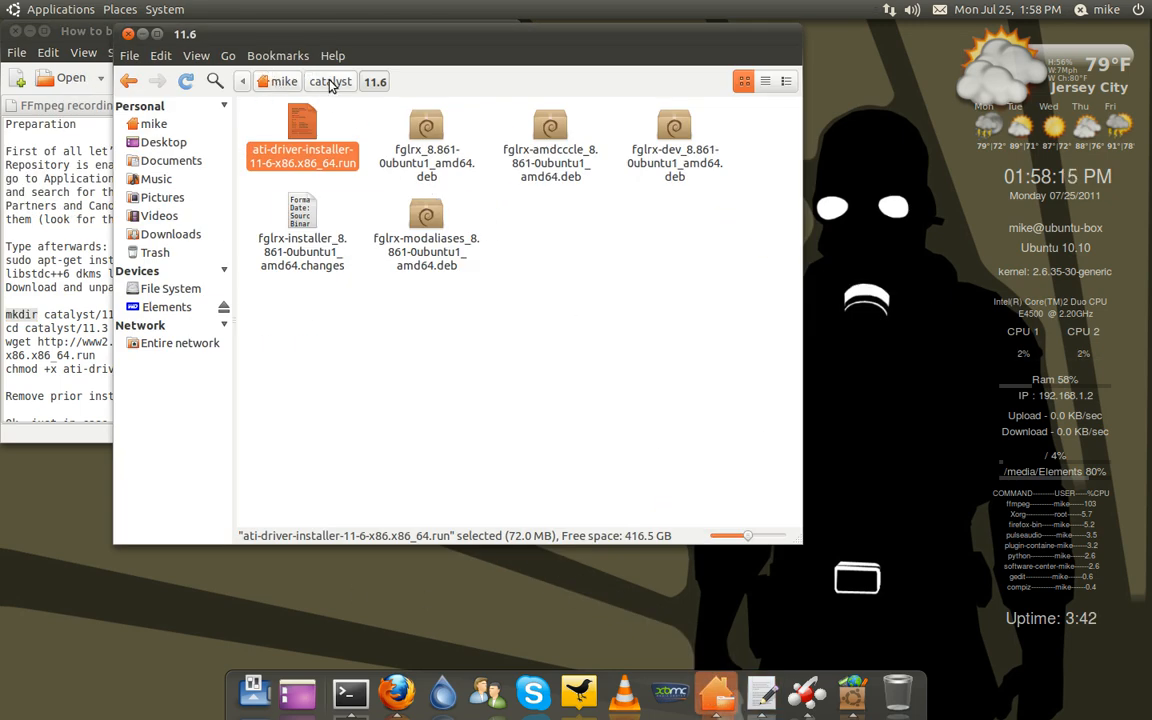
pyautogui.moveTo(372, 148)
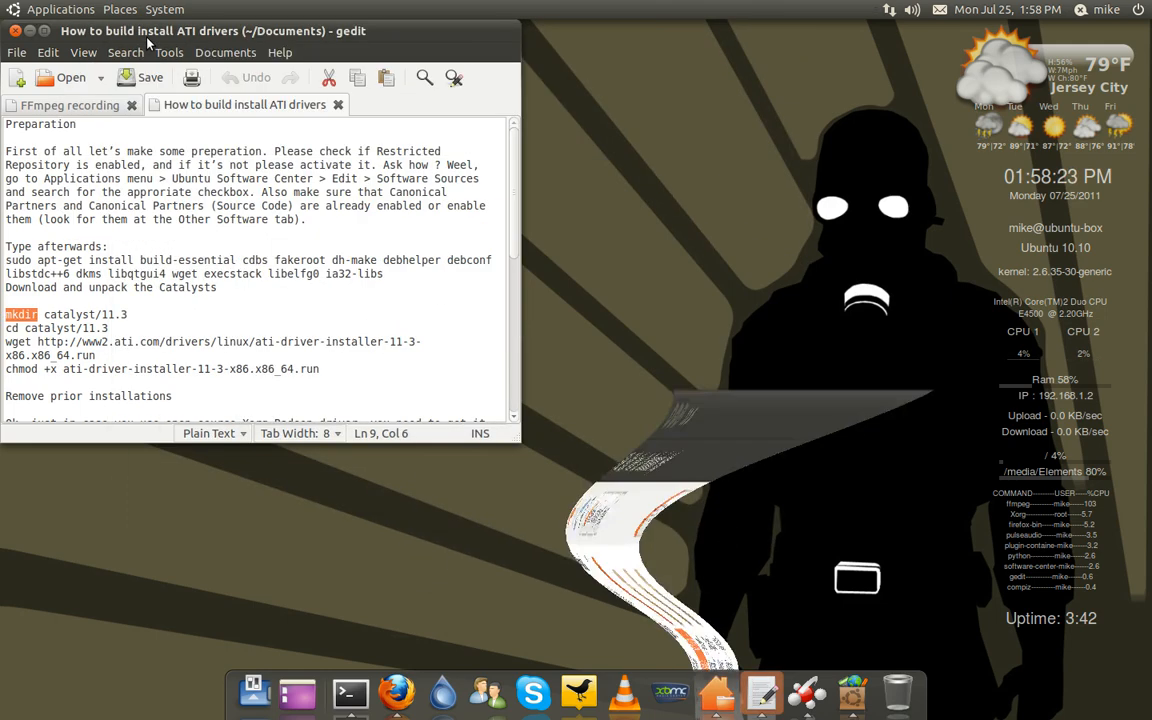
pyautogui.scroll(-3)
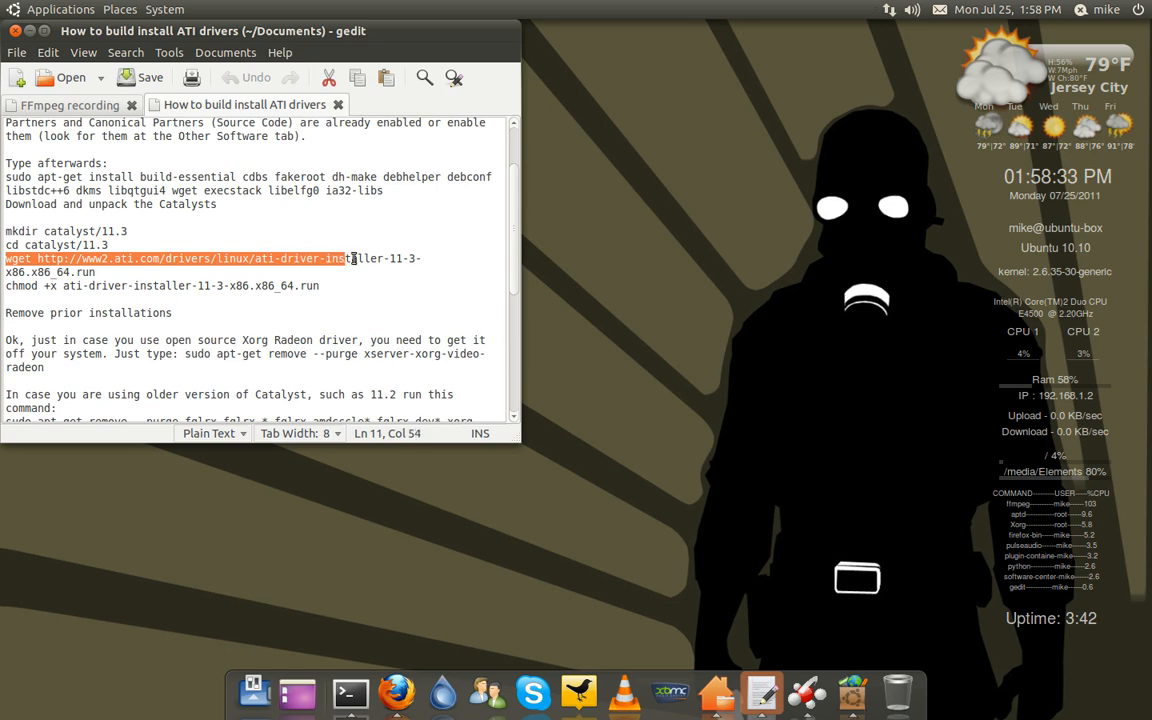
pyautogui.moveTo(348, 258); pyautogui.dragTo(100, 272)
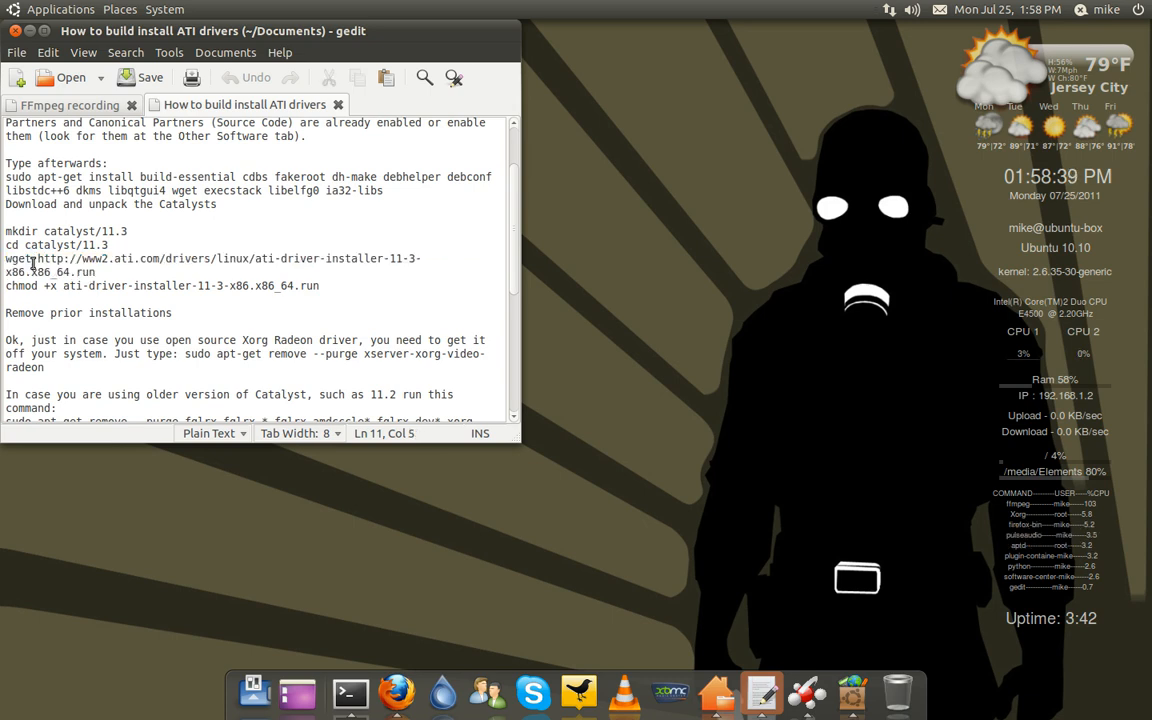
pyautogui.doubleClick(16, 258)
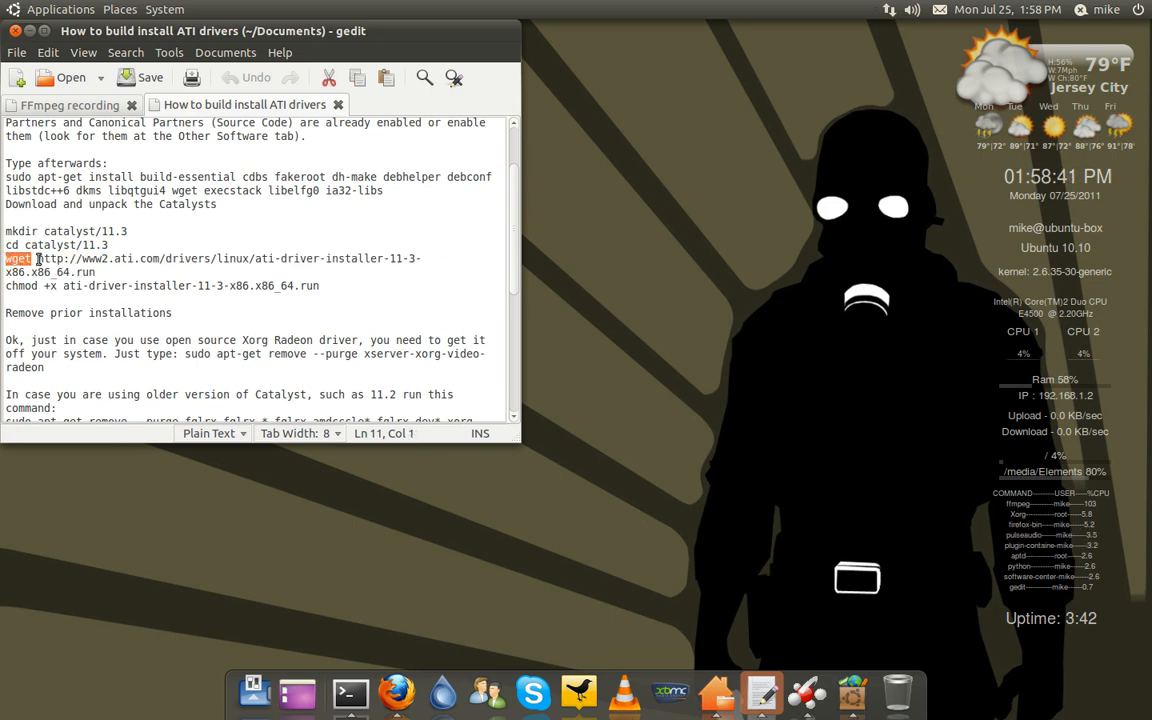
pyautogui.moveTo(36, 258); pyautogui.dragTo(250, 258)
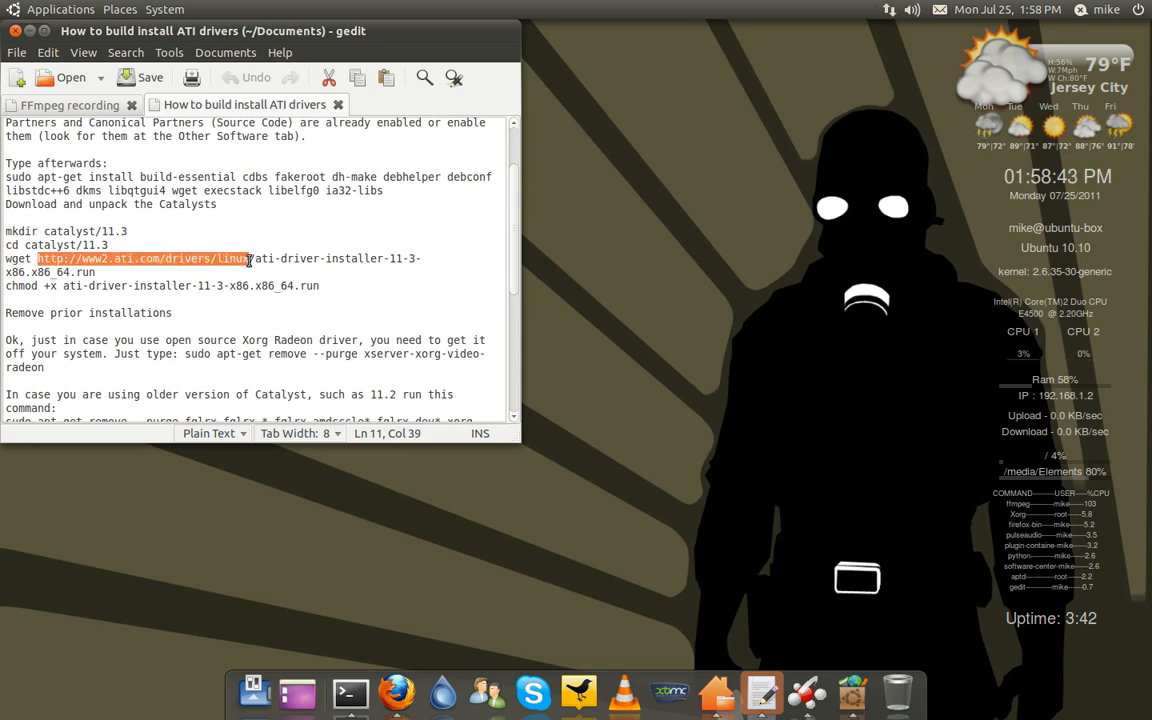
pyautogui.click(256, 258)
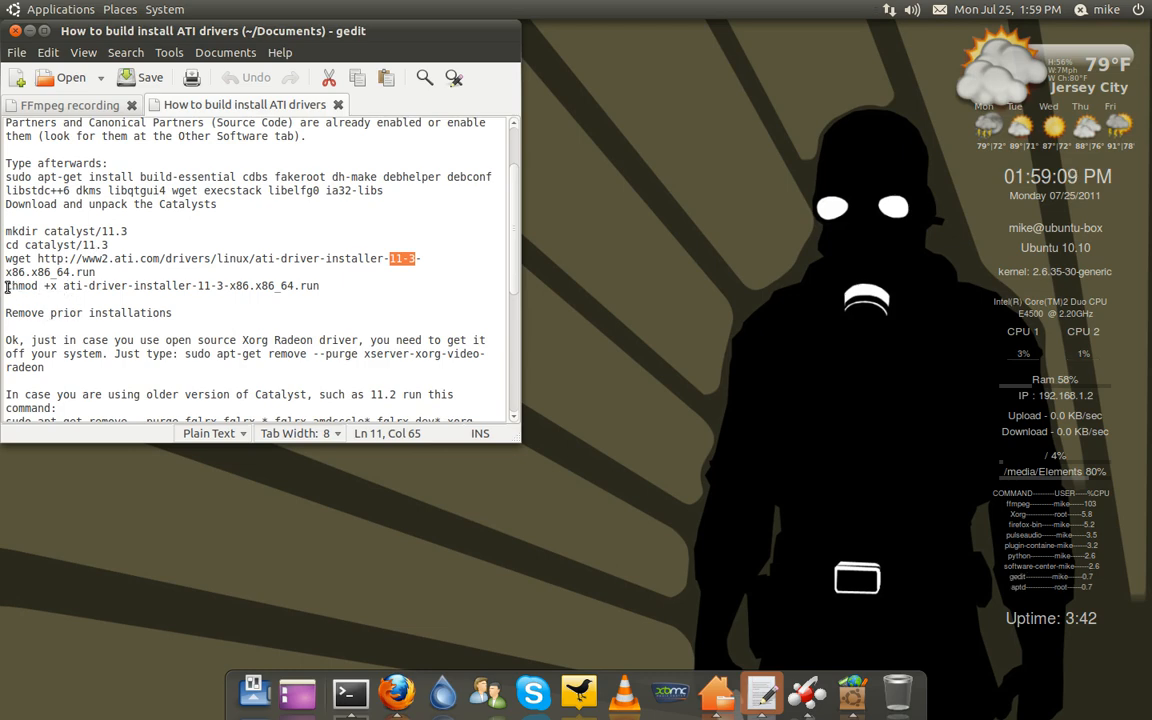
pyautogui.tripleClick(160, 284)
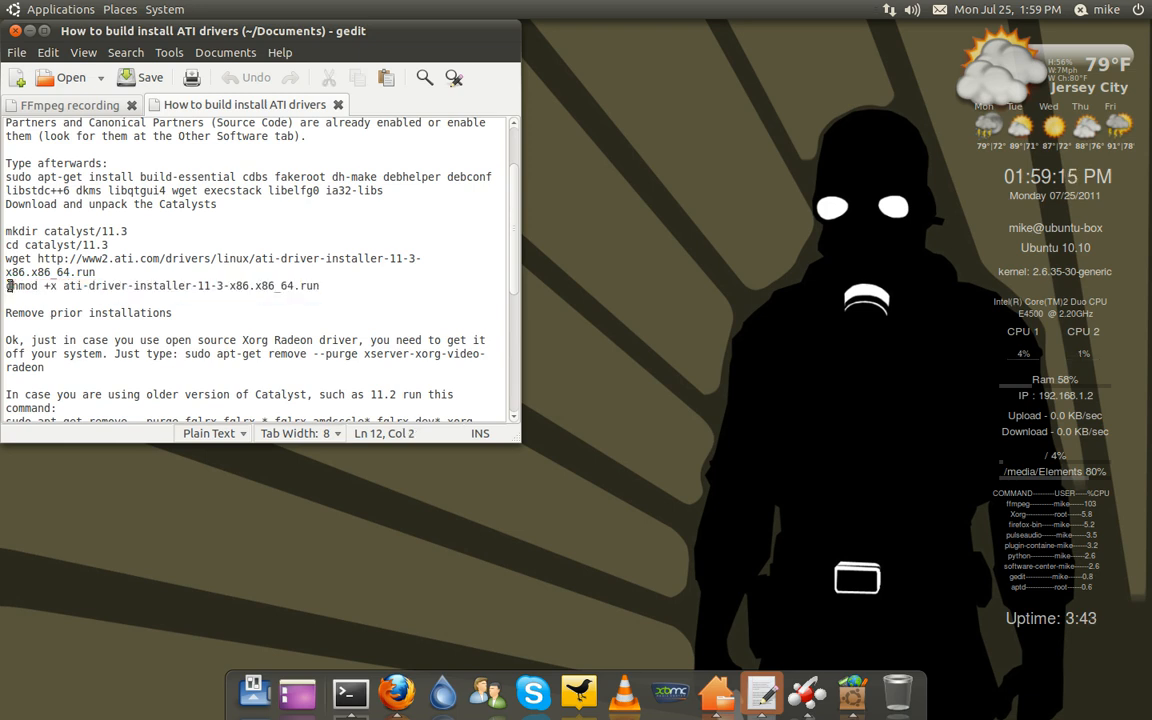
pyautogui.doubleClick(22, 286)
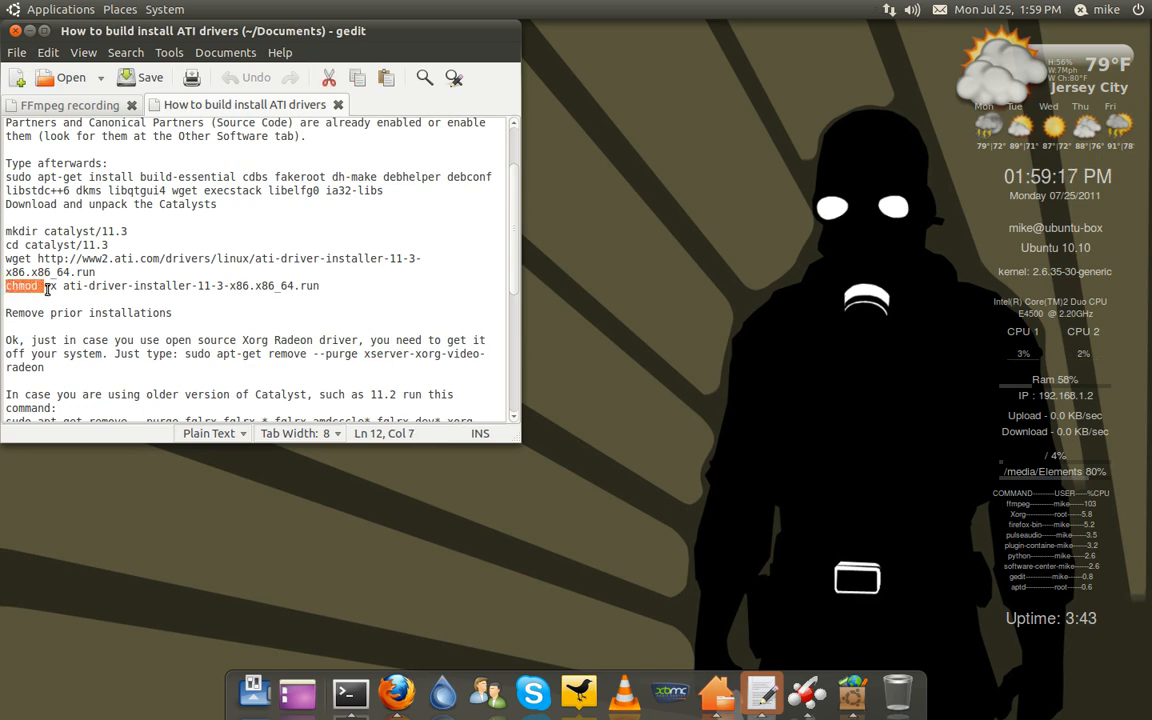
pyautogui.write('+x')
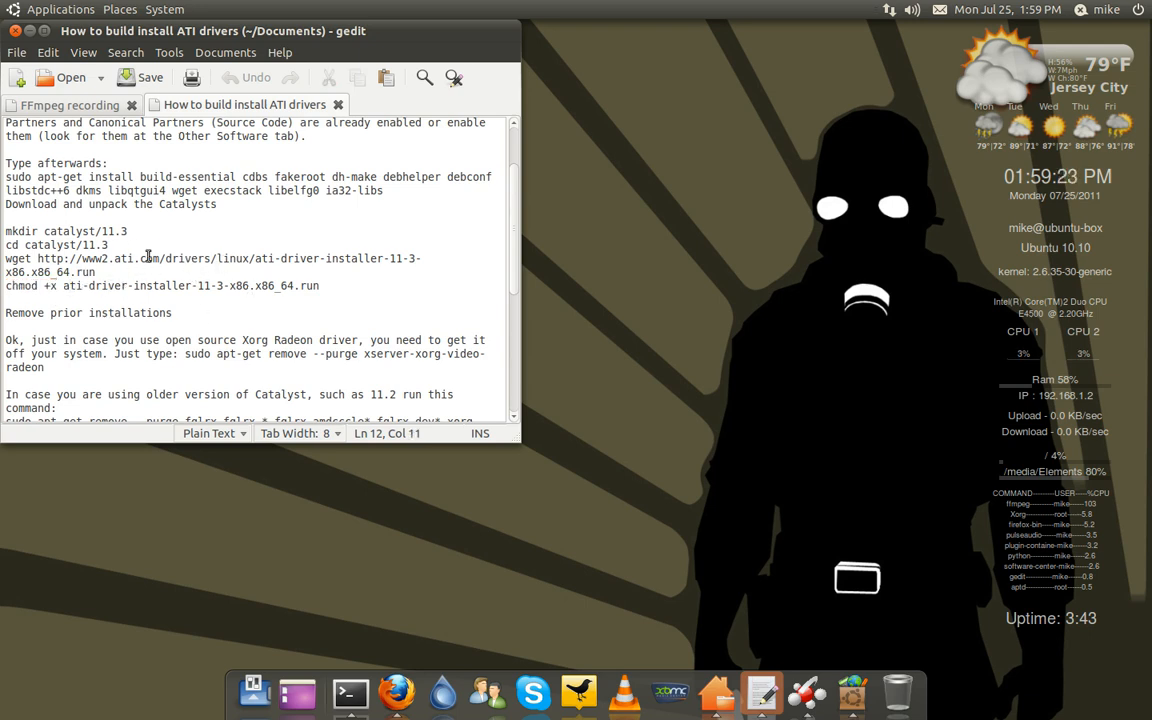
pyautogui.click(112, 312)
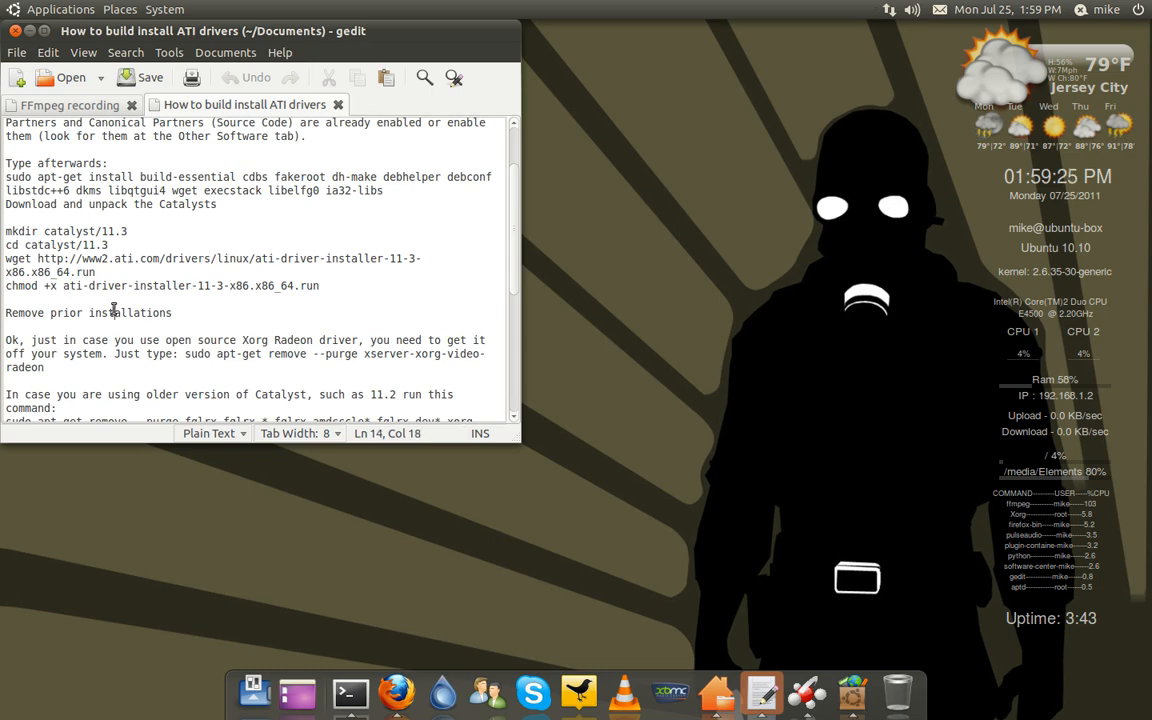
pyautogui.scroll(-3)
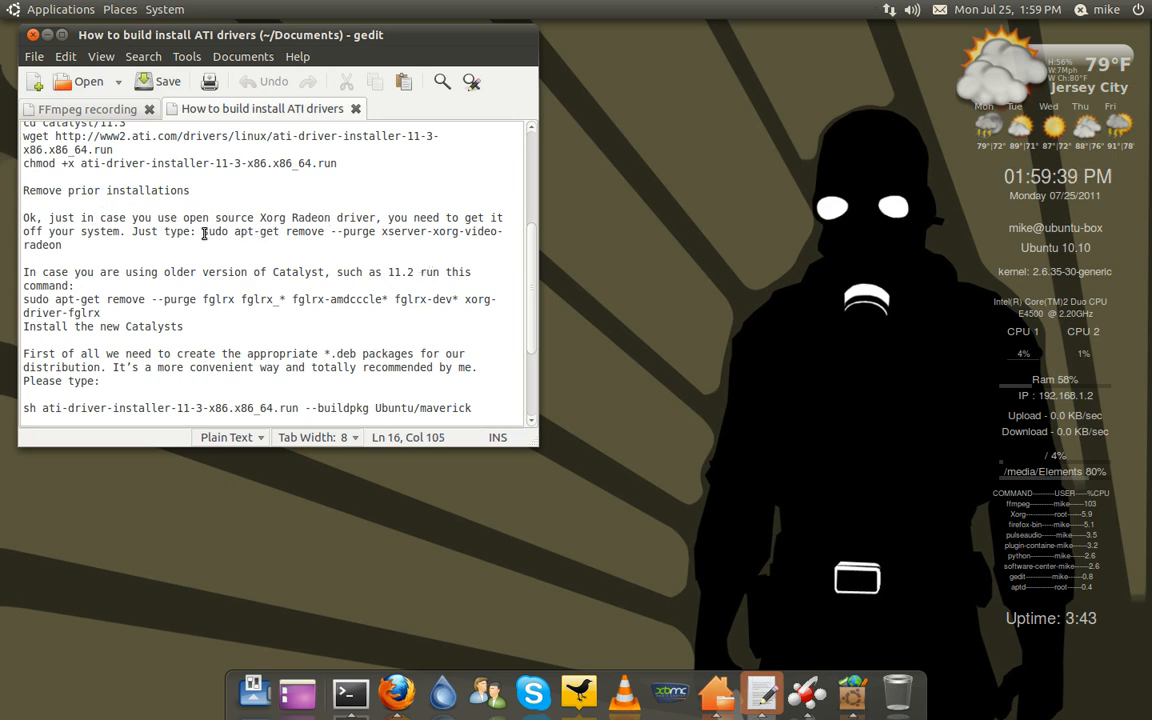
pyautogui.moveTo(202, 232); pyautogui.dragTo(496, 232)
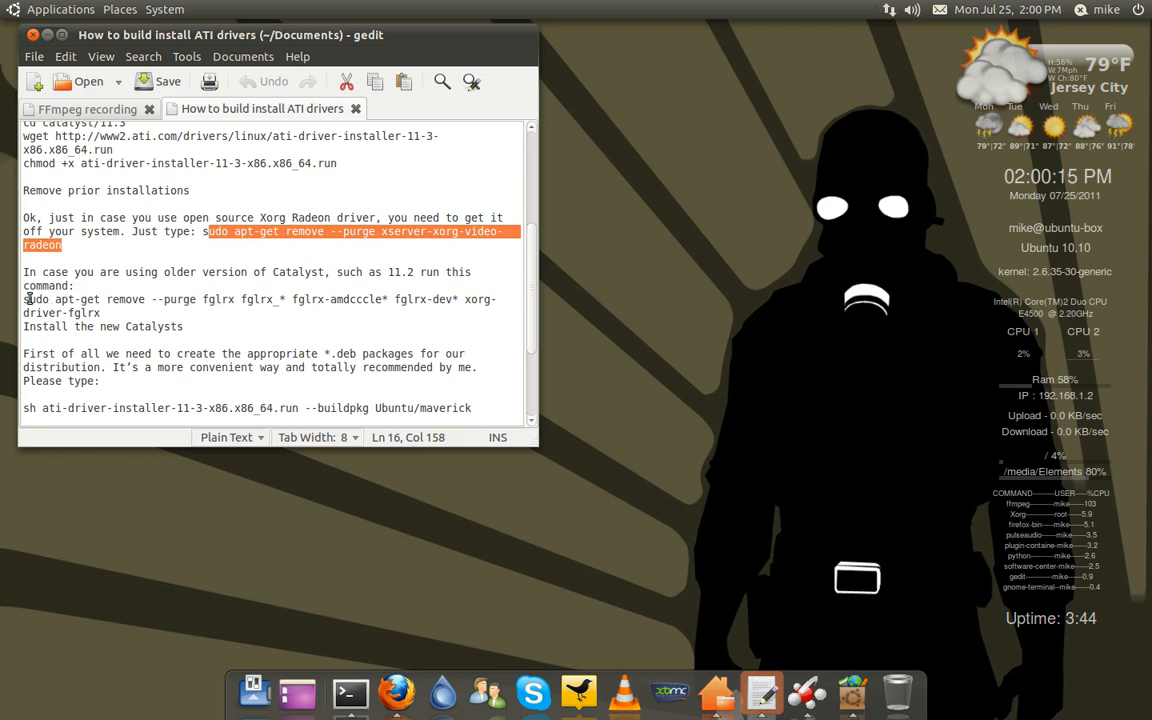
pyautogui.click(266, 232)
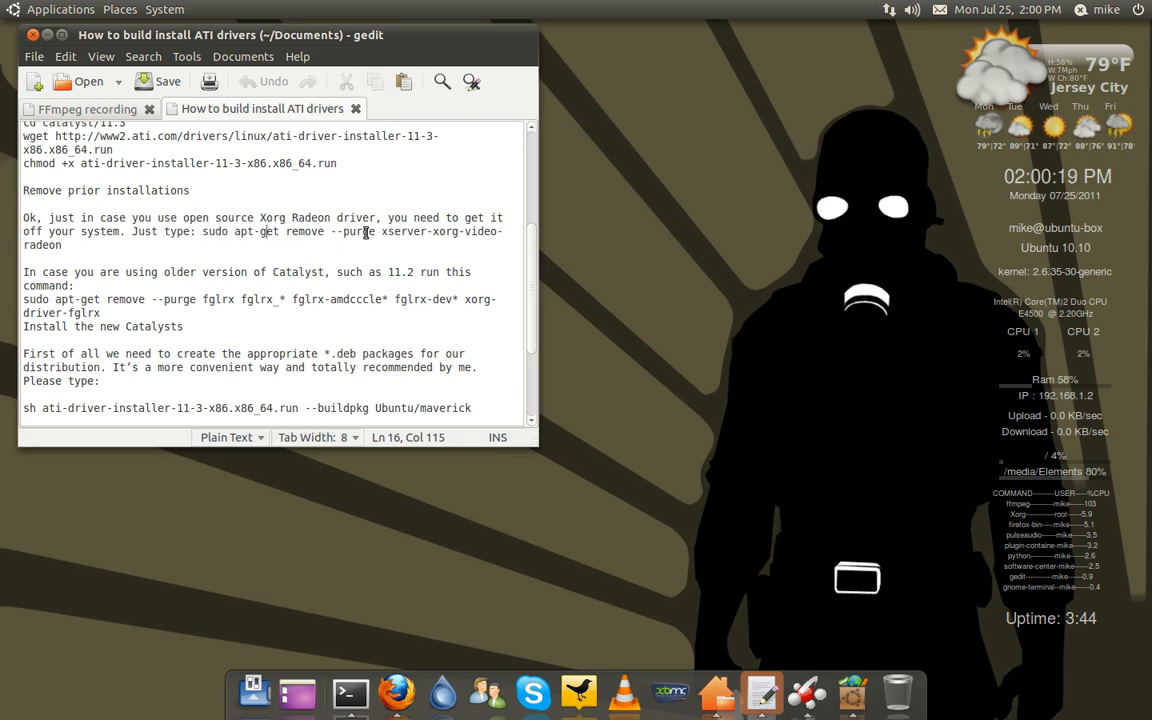
pyautogui.scroll(-3)
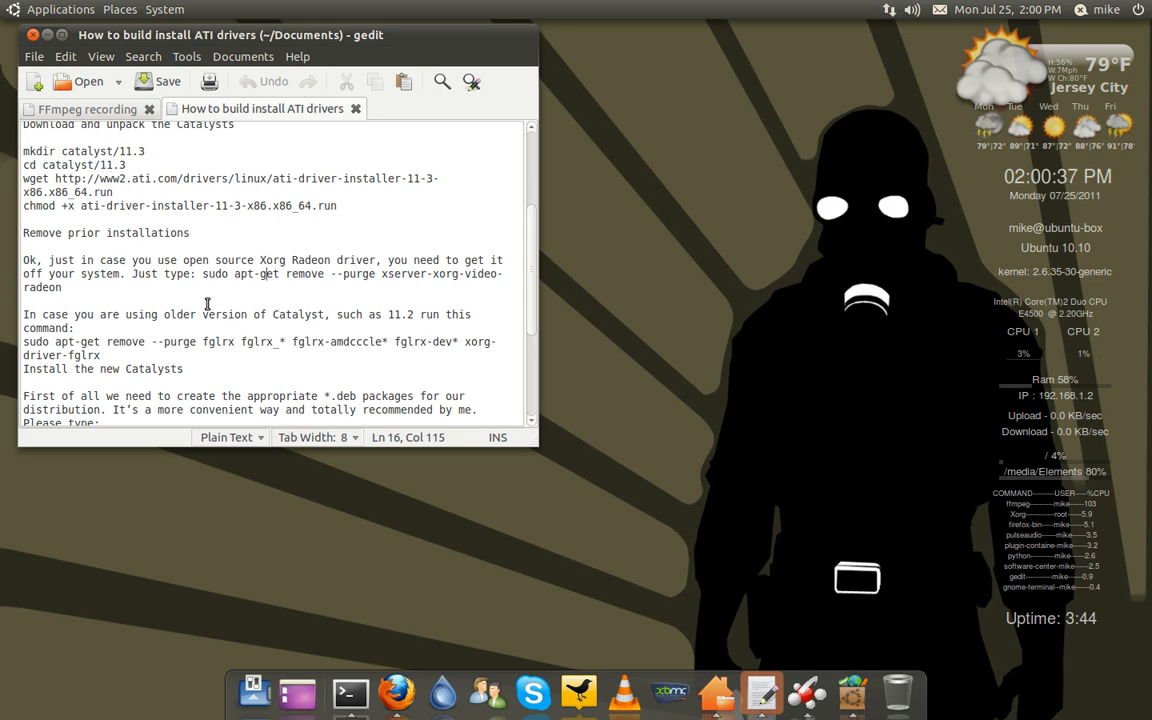
pyautogui.scroll(-3)
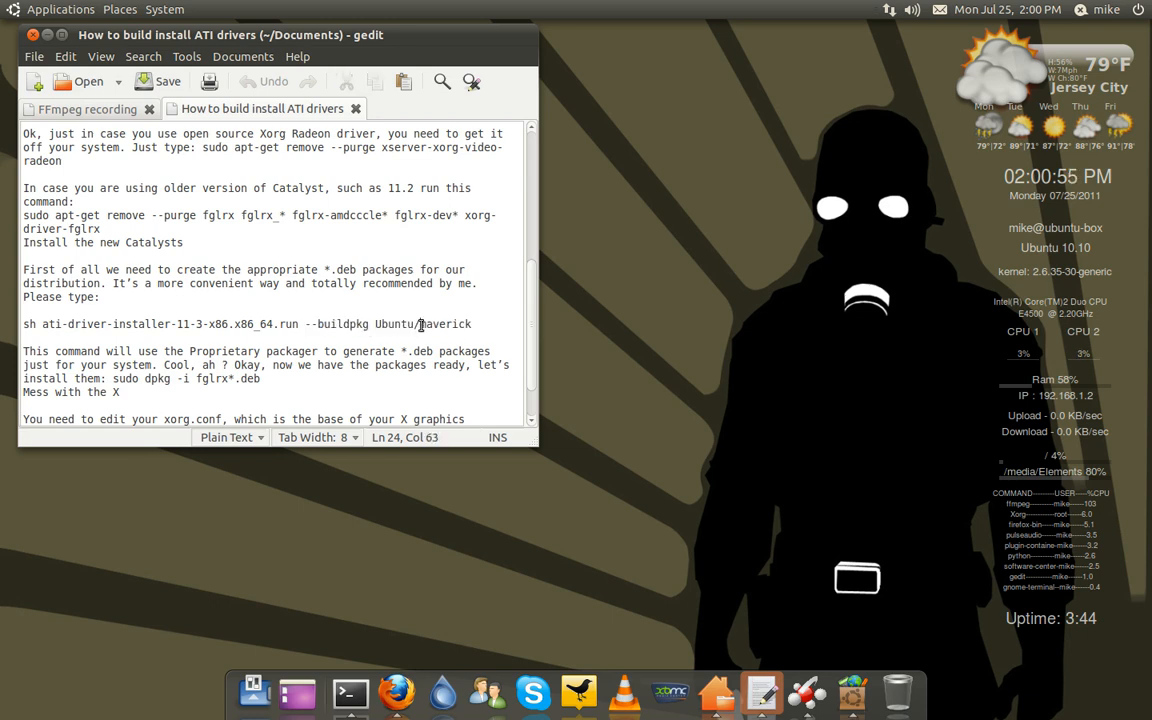
pyautogui.doubleClick(444, 324)
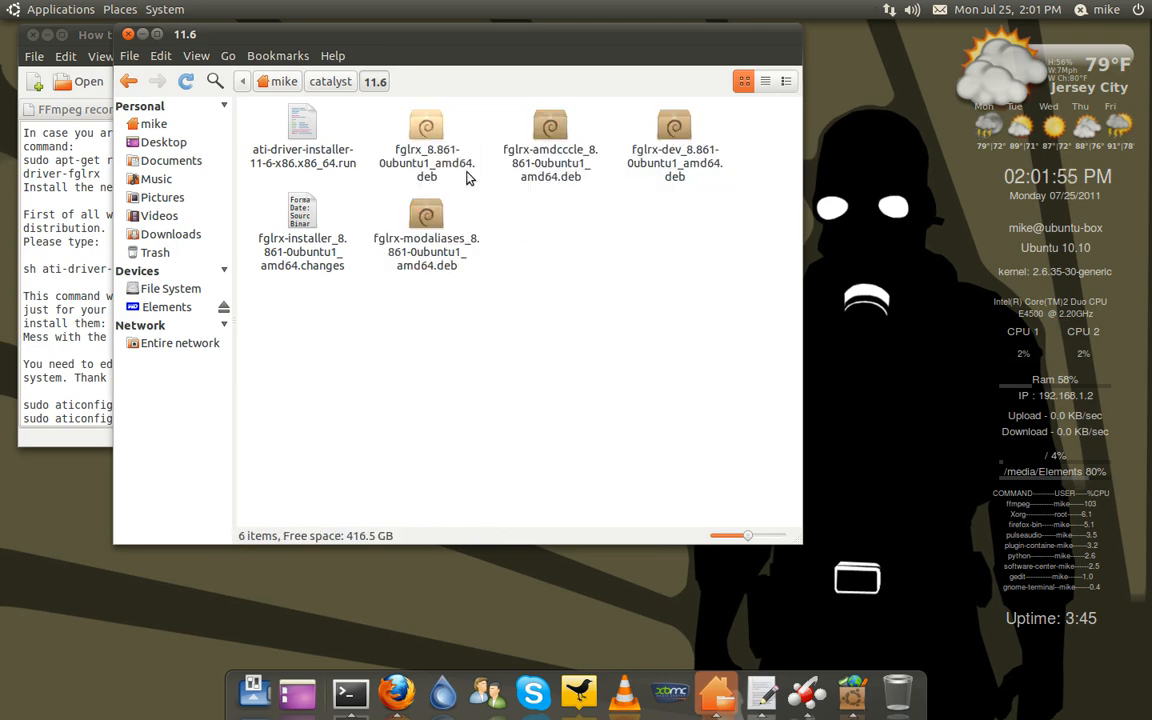
# Review the generated fglrx .deb packages in the catalyst 11.6 folder.
pyautogui.click(426, 140)
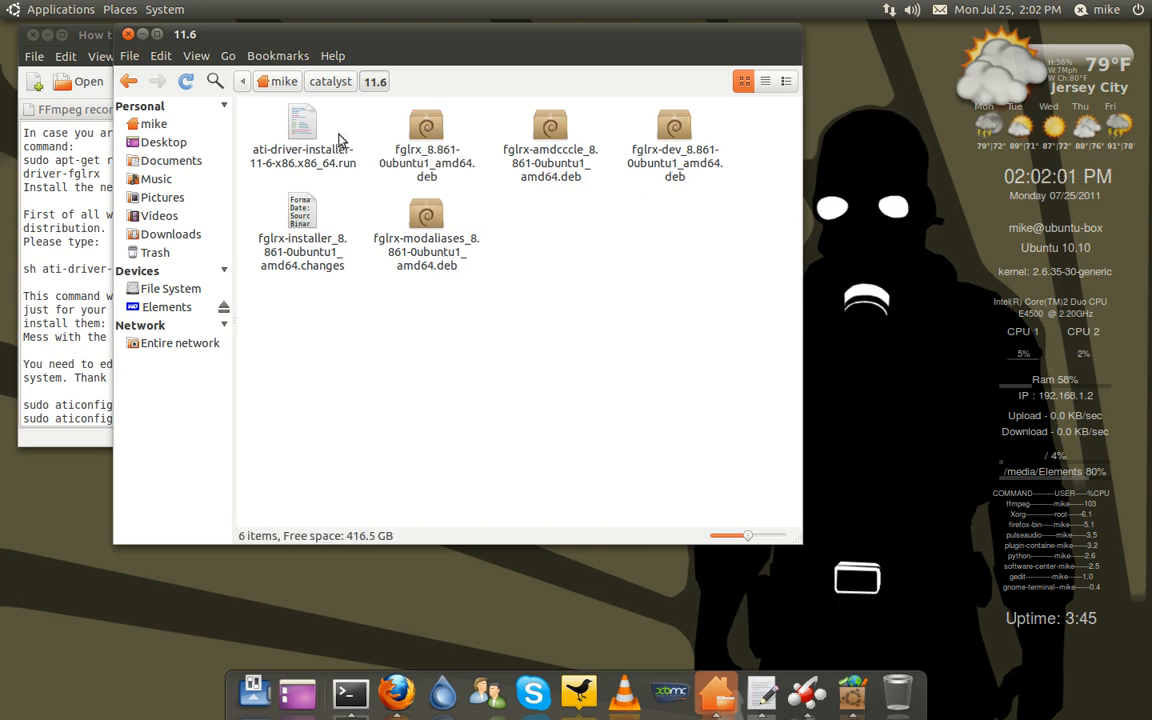
pyautogui.moveTo(756, 130)
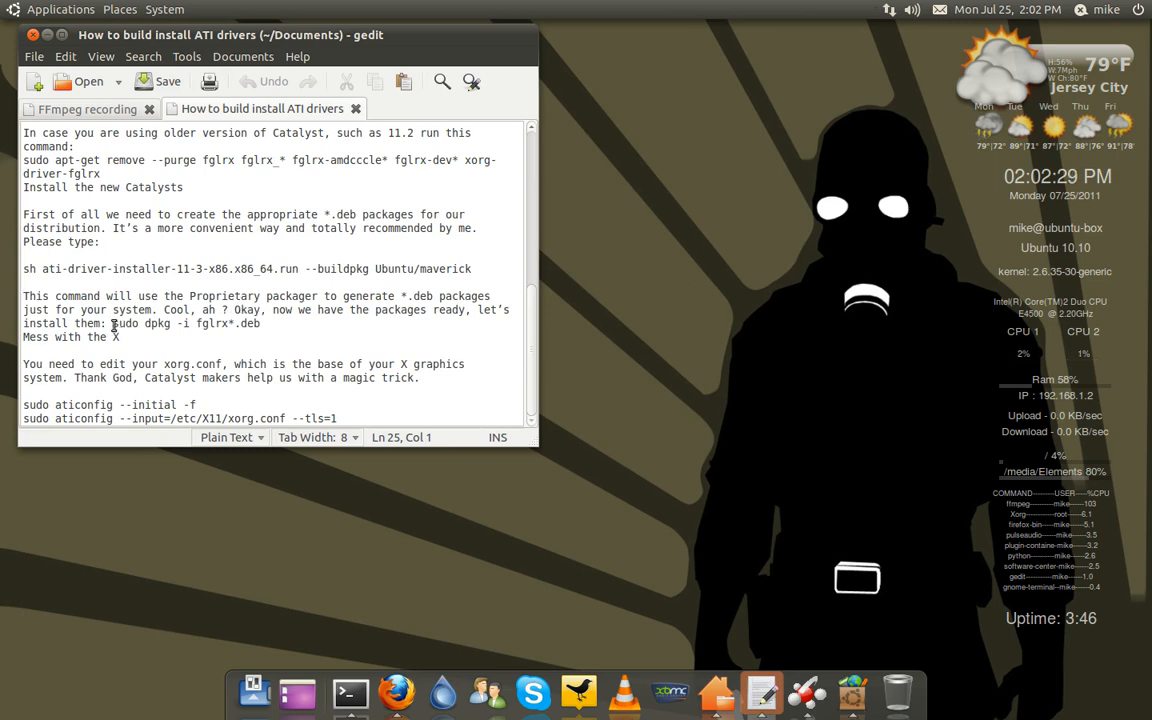
pyautogui.moveTo(112, 324); pyautogui.dragTo(260, 324)
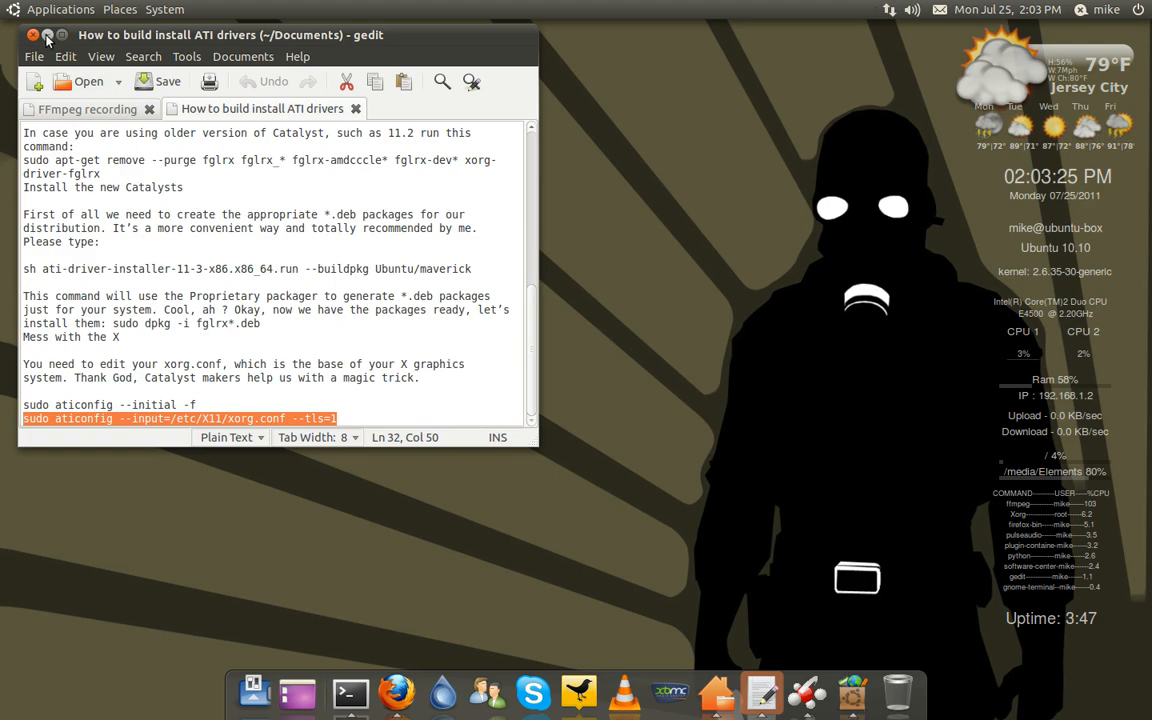
pyautogui.click(32, 36)
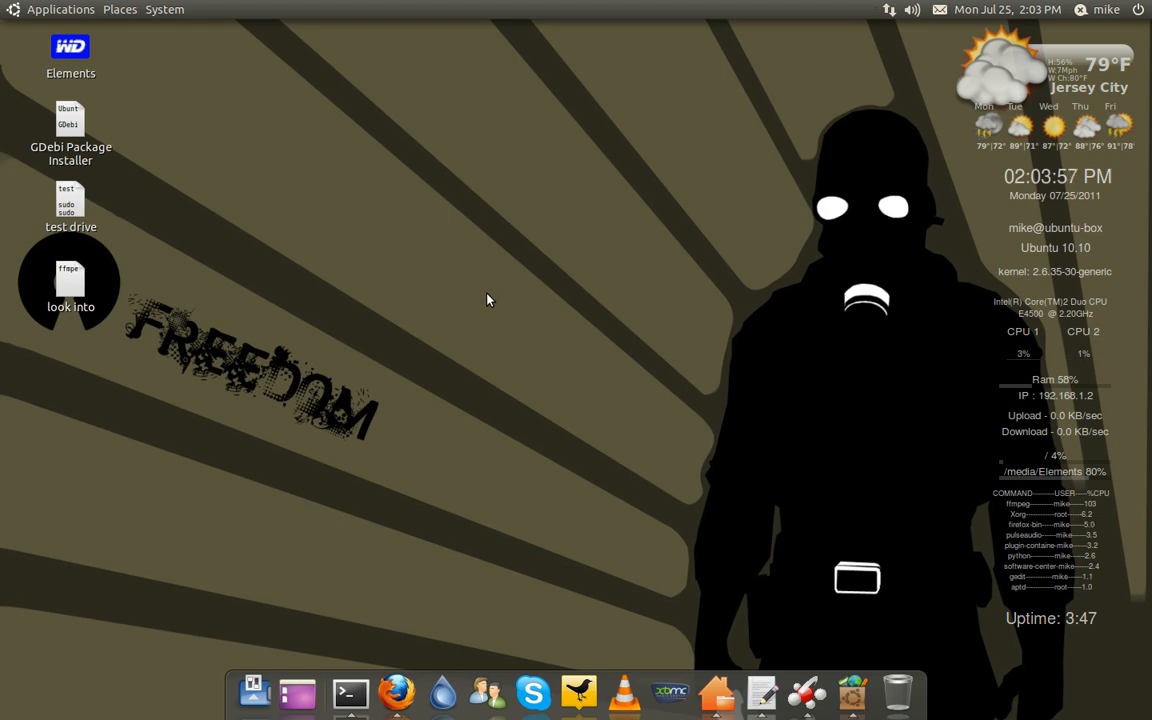
pyautogui.moveTo(756, 584)
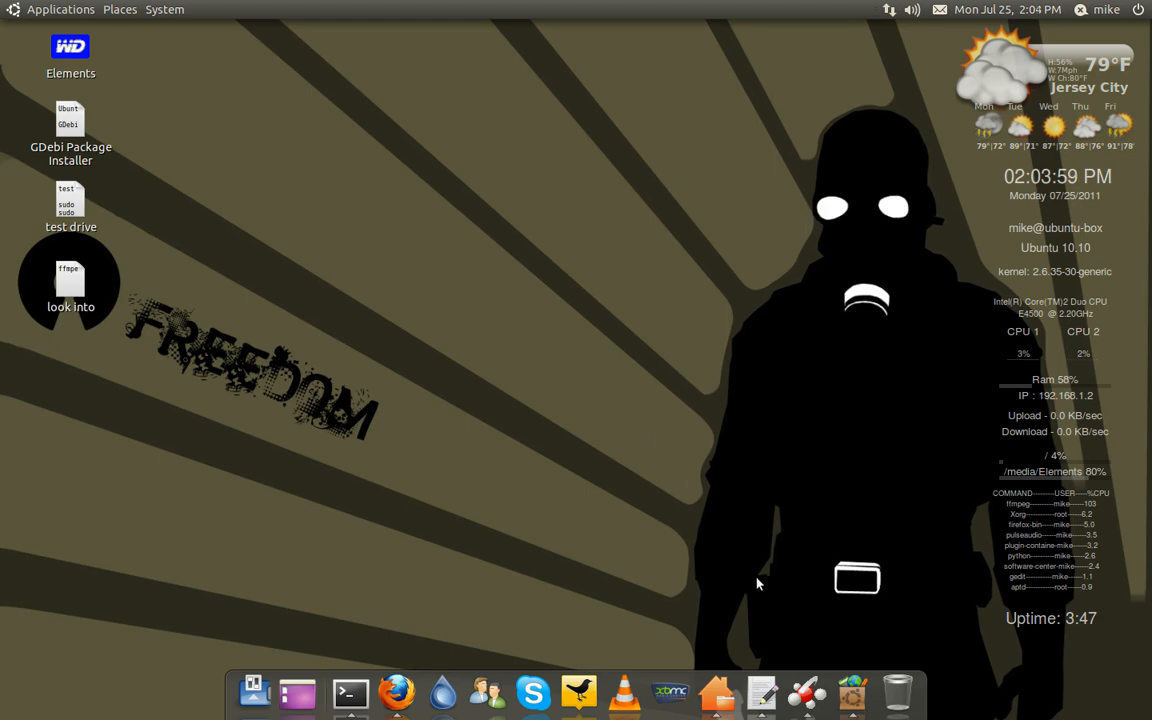
pyautogui.moveTo(564, 344)
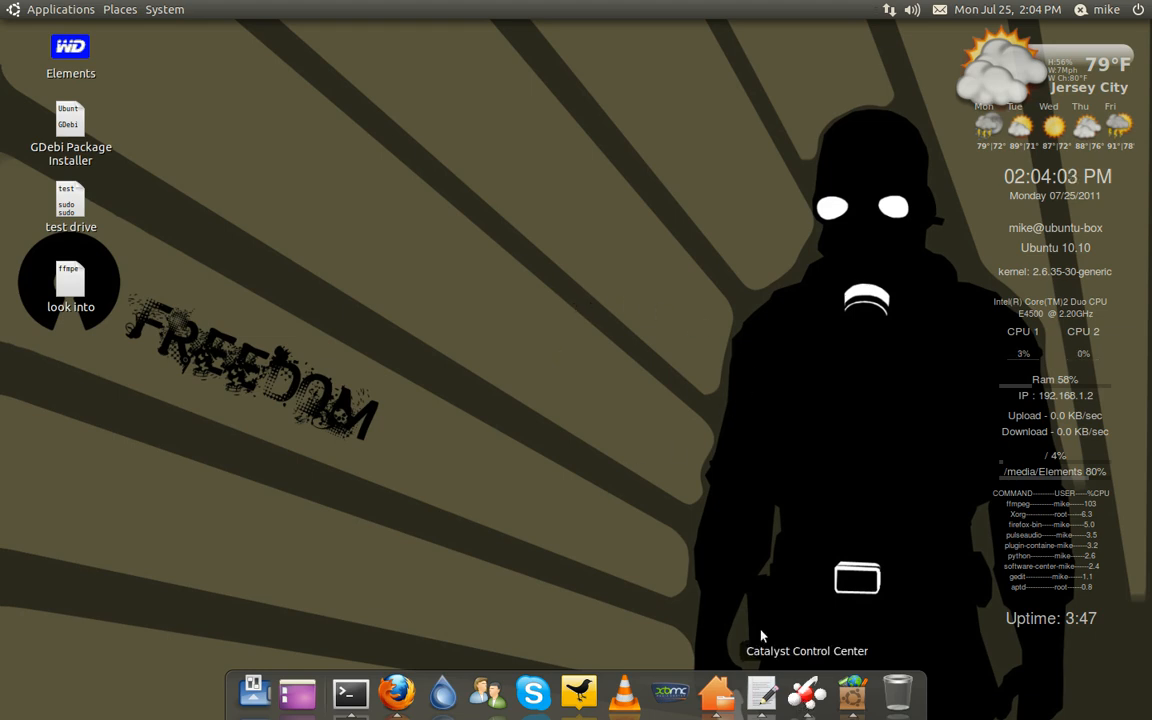
pyautogui.moveTo(604, 324)
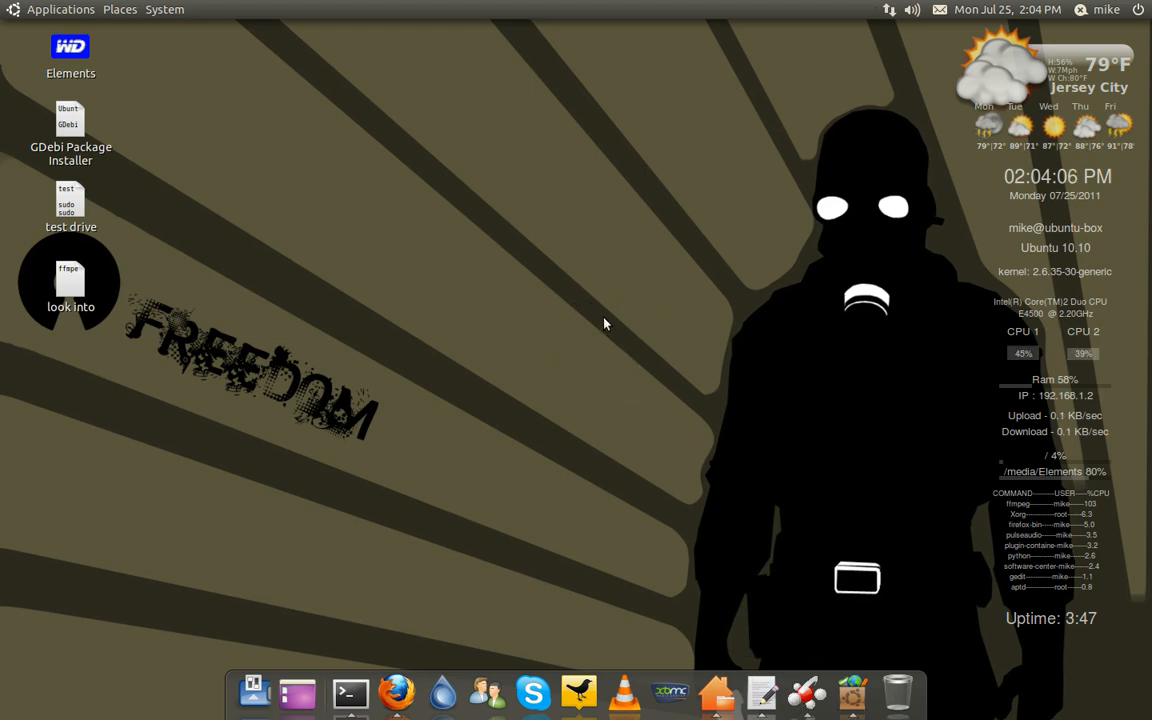
pyautogui.moveTo(588, 312)
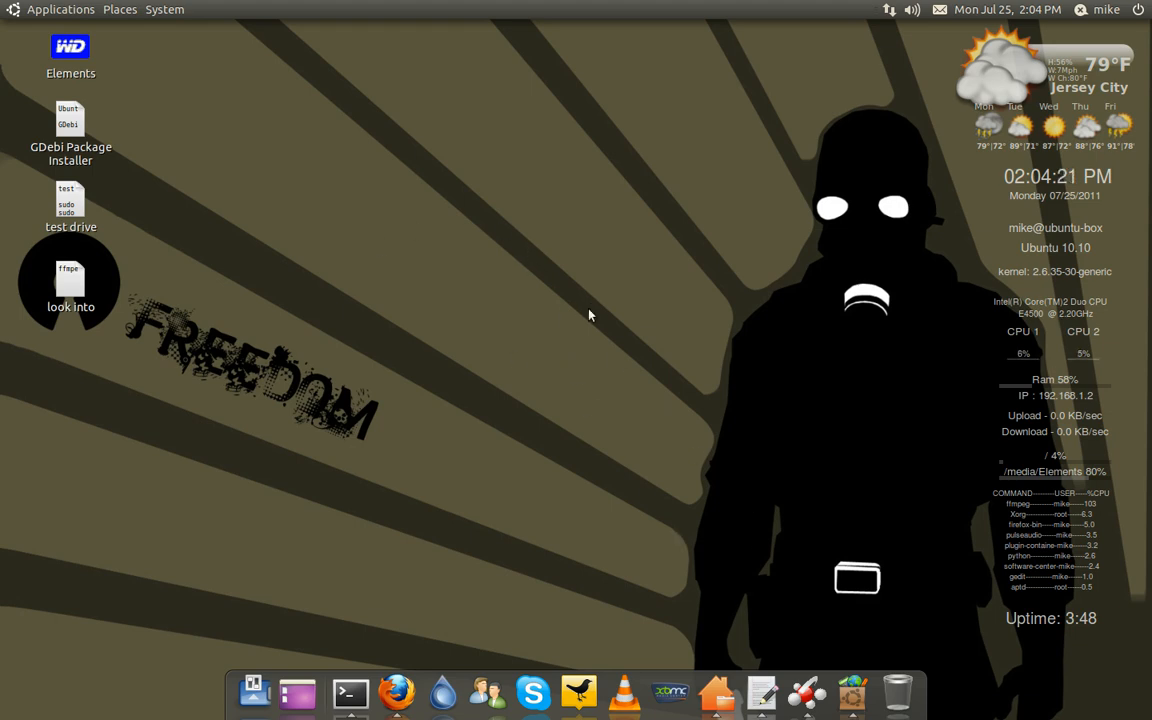
pyautogui.moveTo(560, 280)
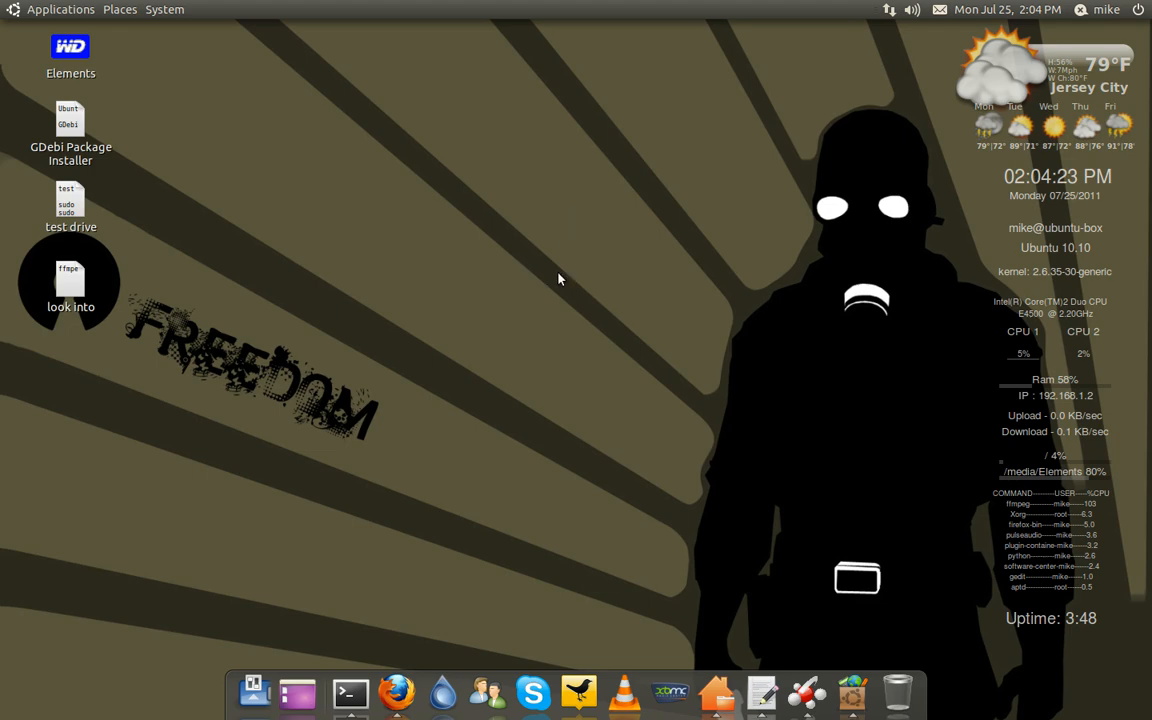
pyautogui.moveTo(620, 304)
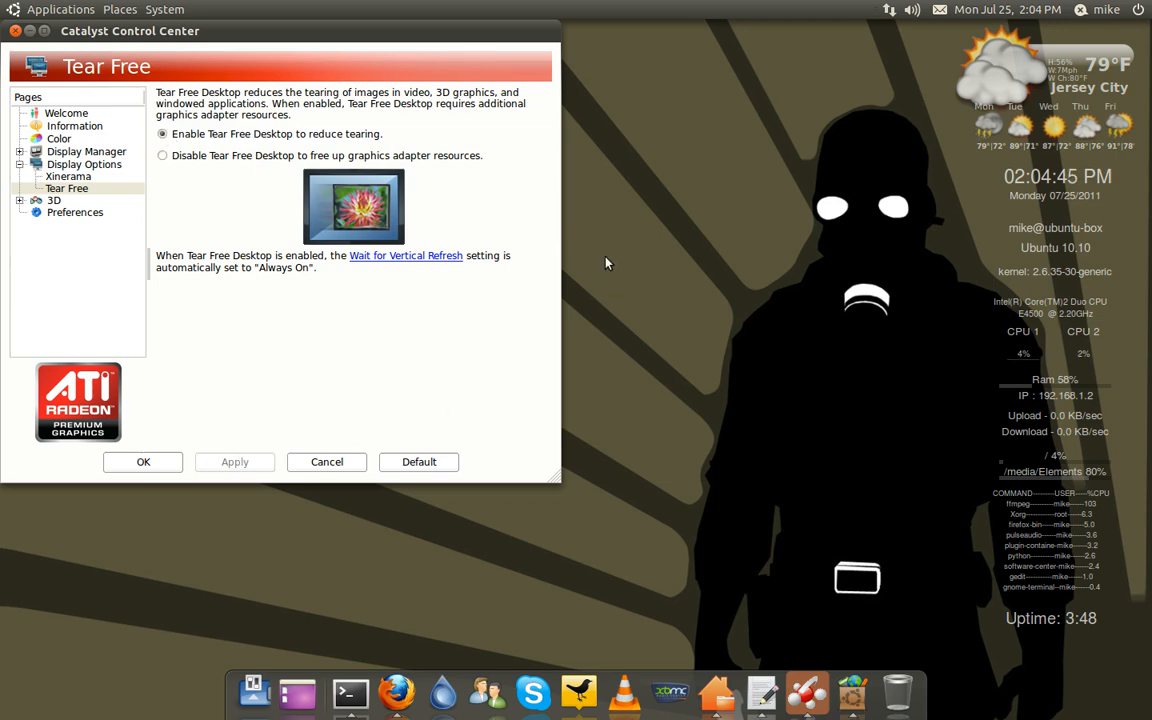
pyautogui.moveTo(240, 46)
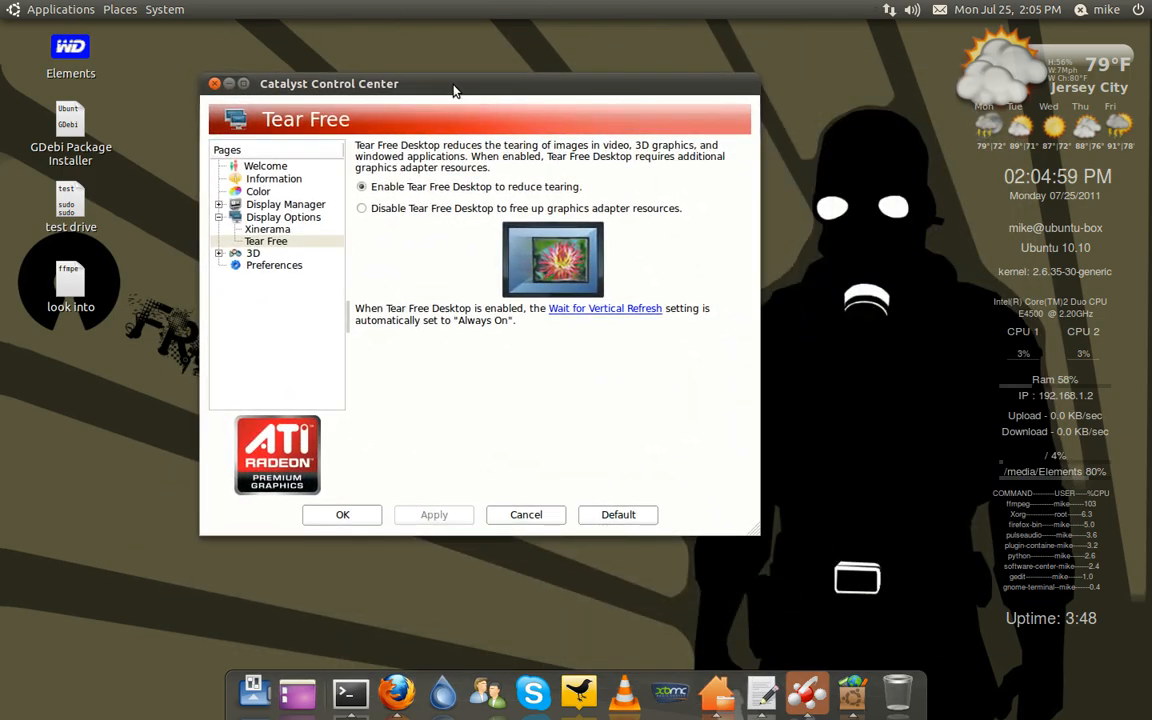
pyautogui.moveTo(190, 166)
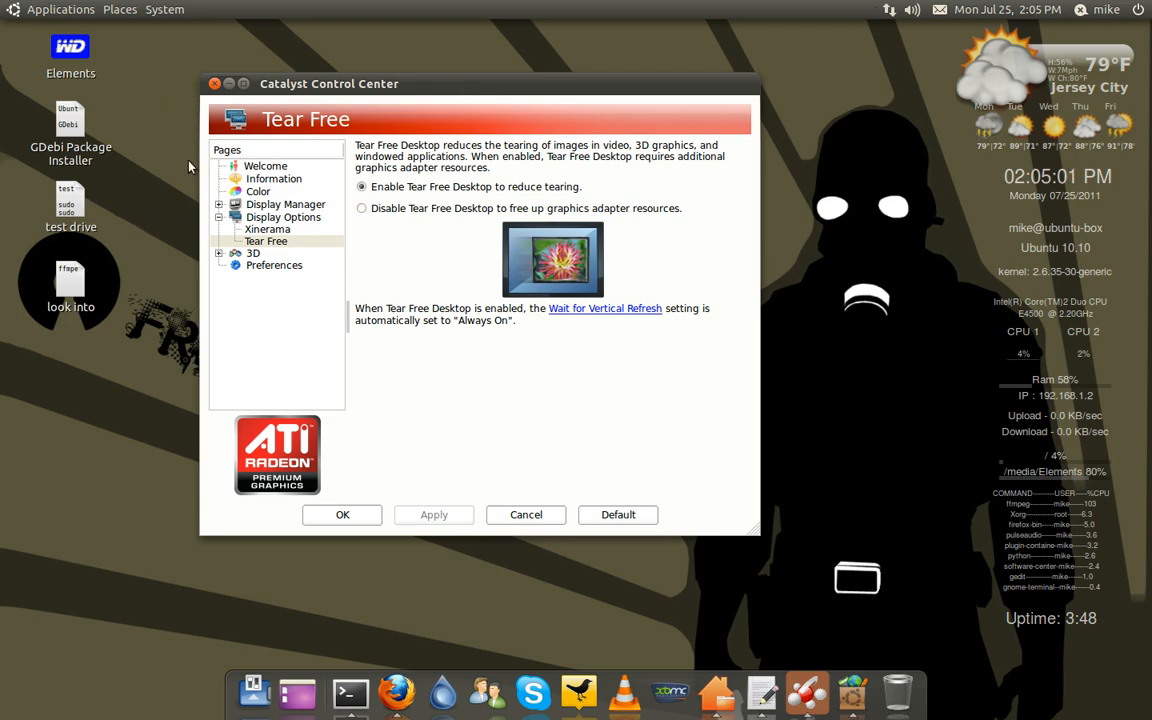
pyautogui.moveTo(472, 94)
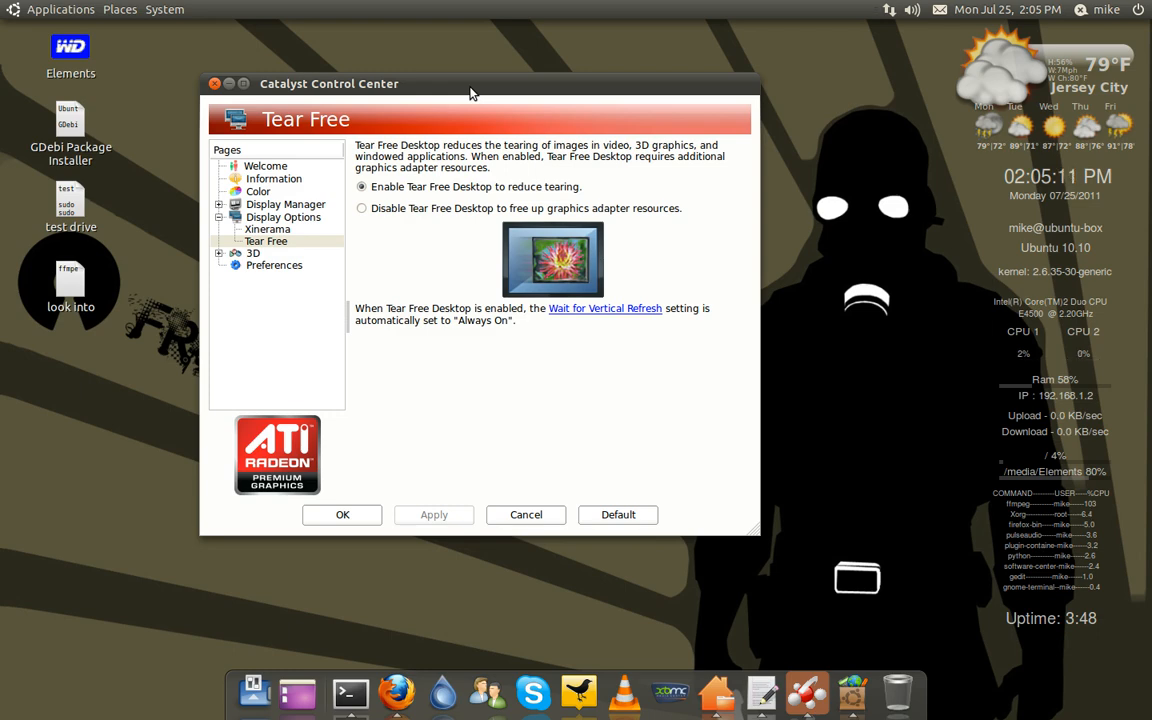
pyautogui.moveTo(486, 176)
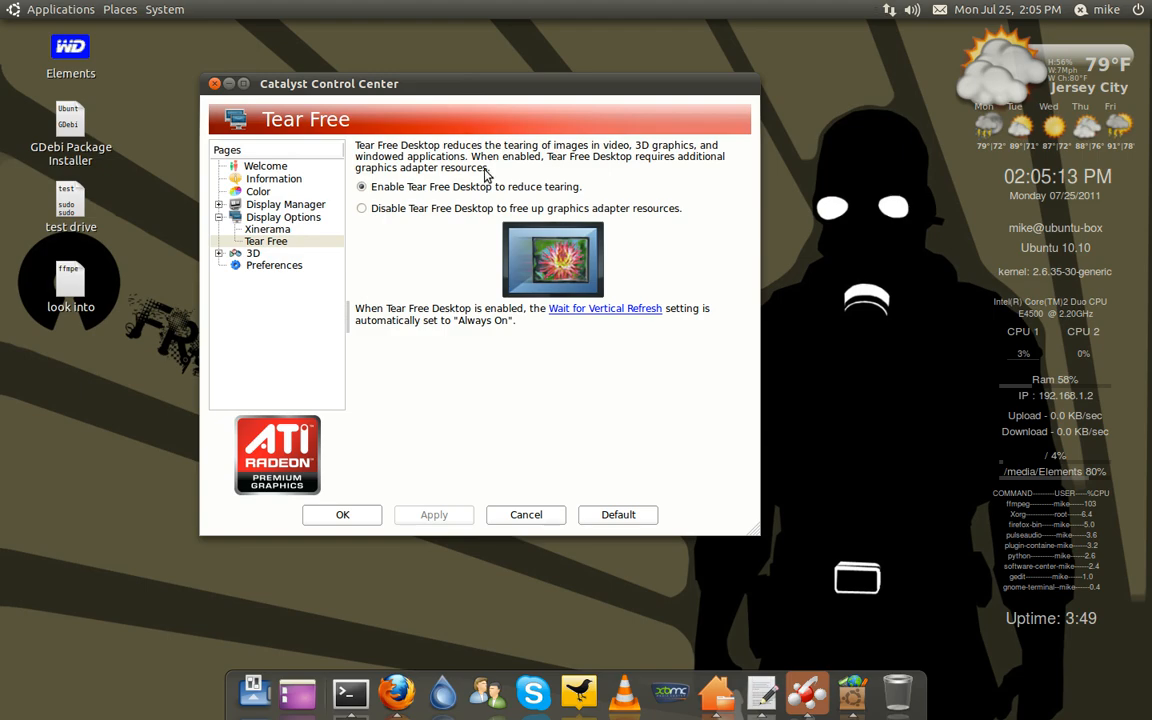
# Enable Tear Free Desktop on the Tear Free page of Catalyst Control Center.
pyautogui.click(228, 84)
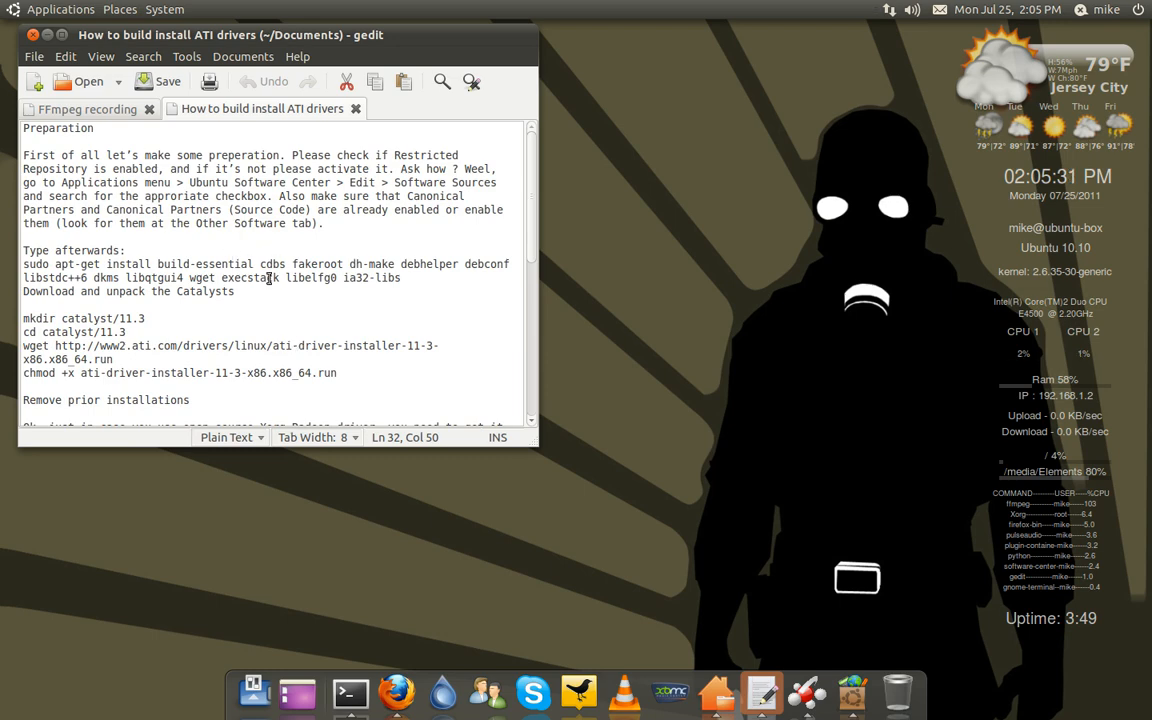
pyautogui.scroll(-3)
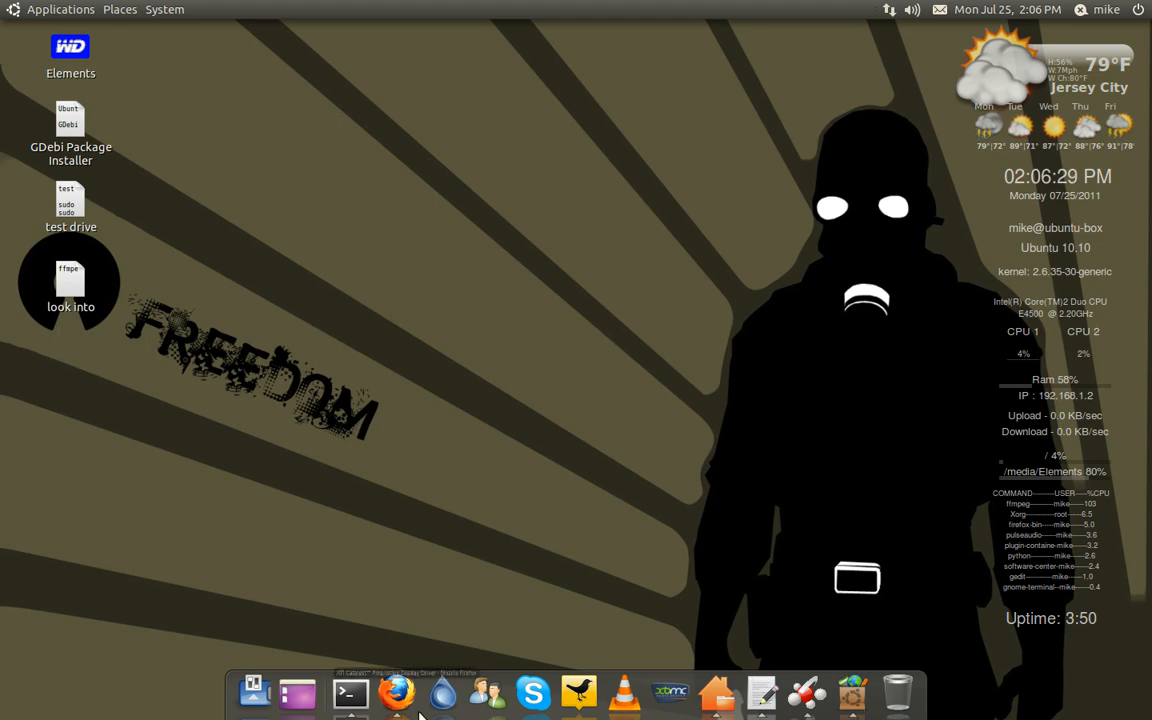
# Restore the terminal window showing the ffmpeg recording progress.
pyautogui.click(348, 692)
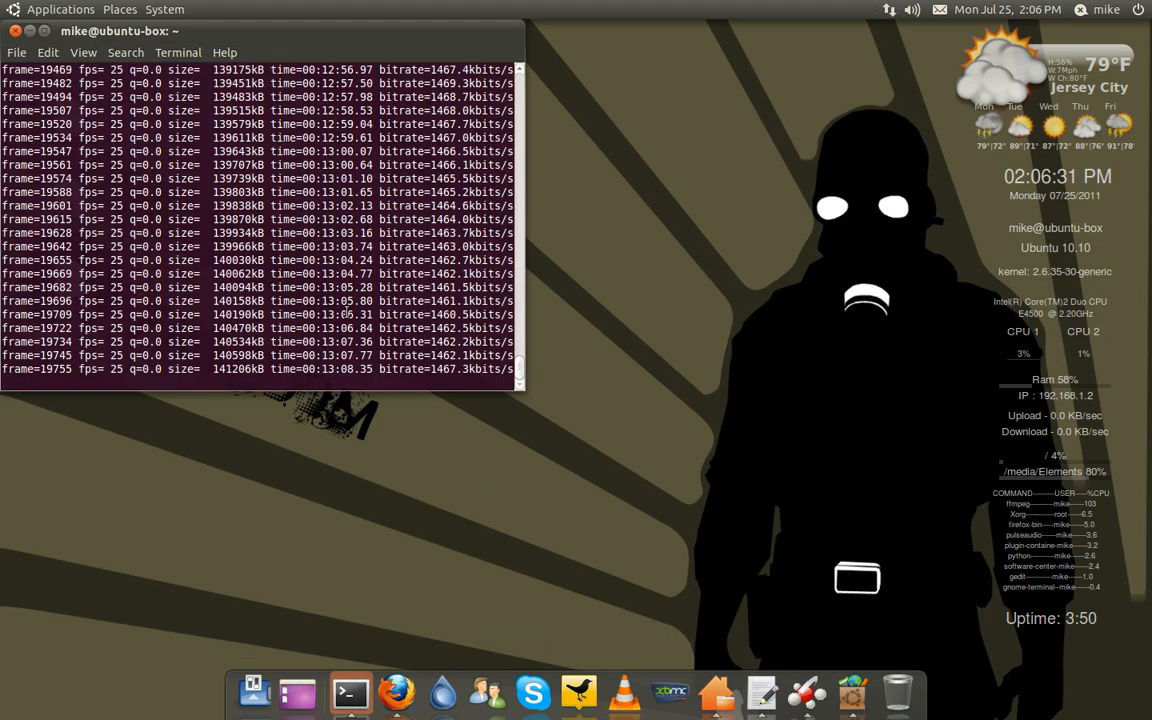